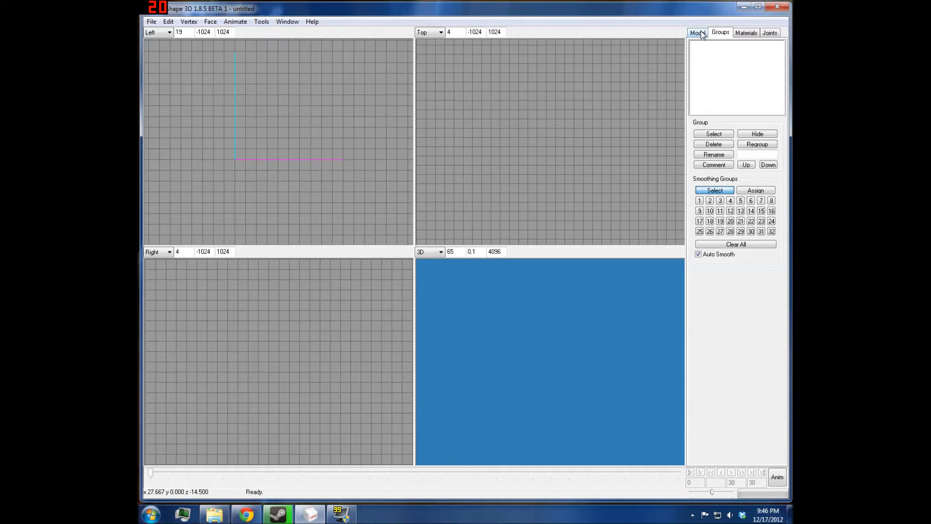
# - Show the Model tools panel and set Select Options to Vertex
pyautogui.click(696, 32)
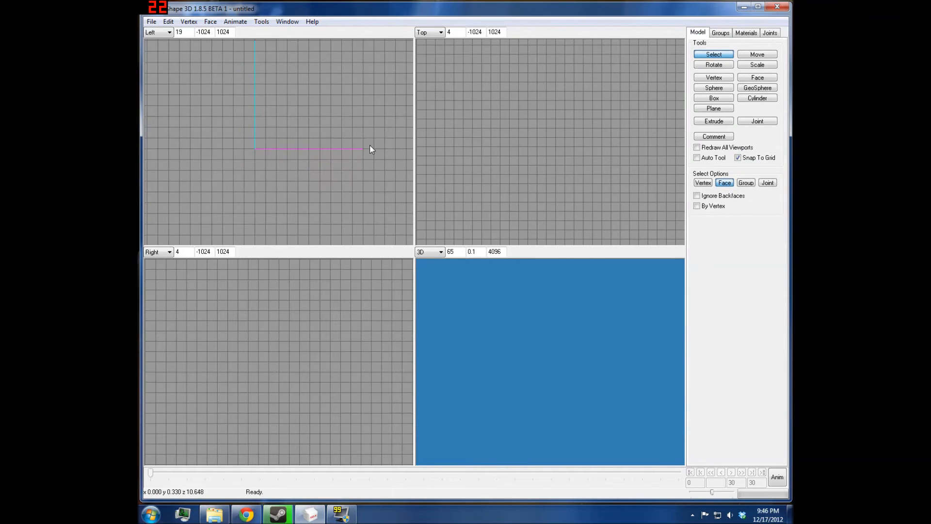
pyautogui.moveTo(552, 110)
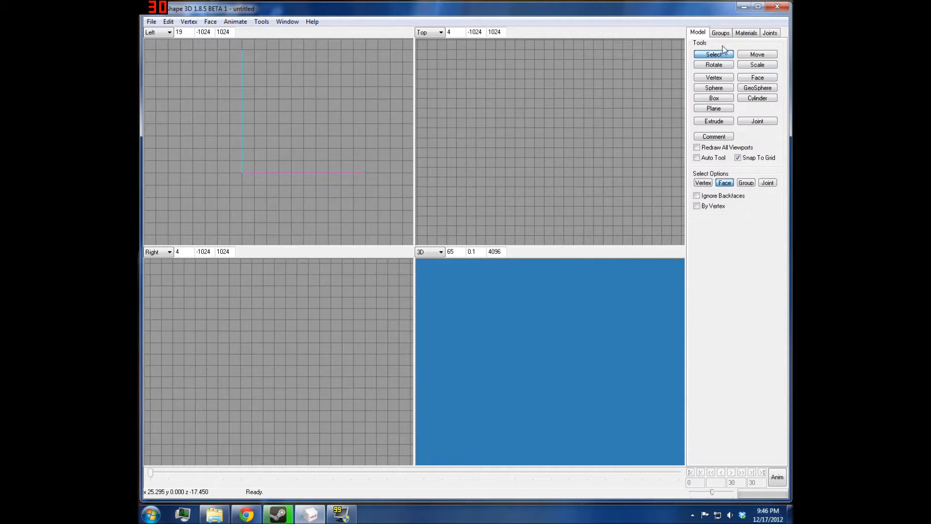
pyautogui.click(702, 182)
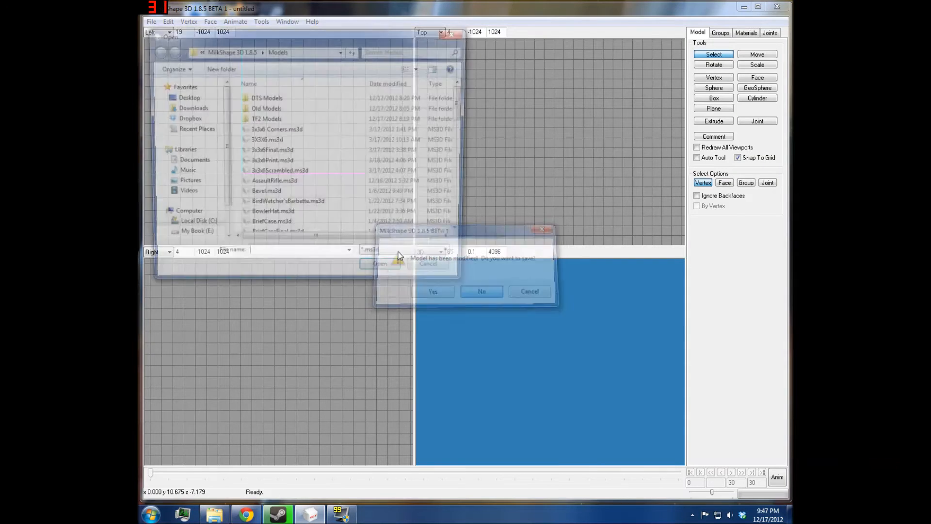
# - Open SuperSniperFinal.ms3d, declining to save the untitled scene
pyautogui.click(481, 291)
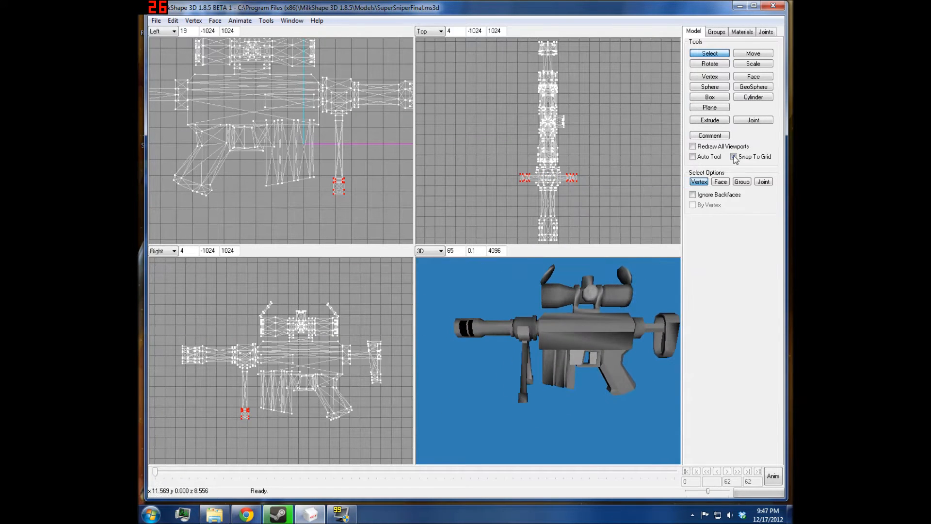
# - Test-move the bipod foot vertices in the Left view with live redraw, then return to Select
pyautogui.click(752, 53)
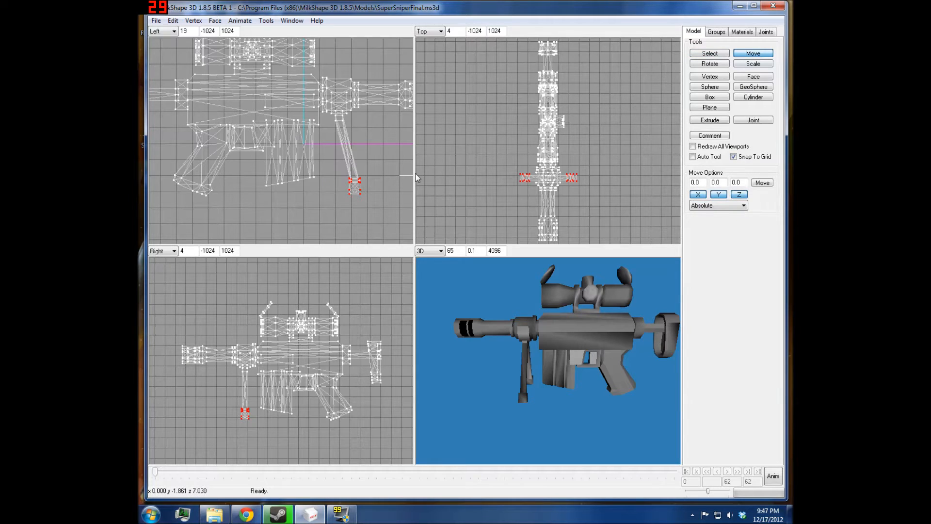
pyautogui.moveTo(355, 184); pyautogui.dragTo(371, 185)
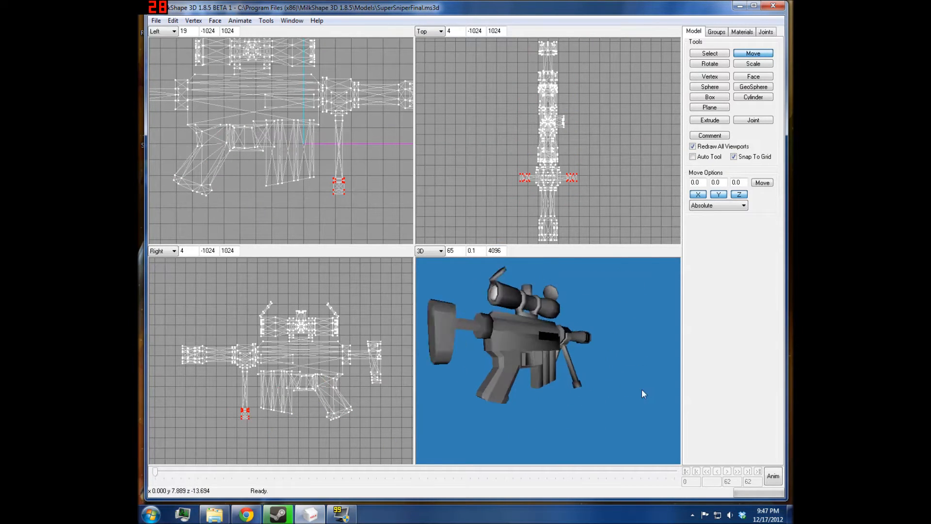
pyautogui.click(709, 52)
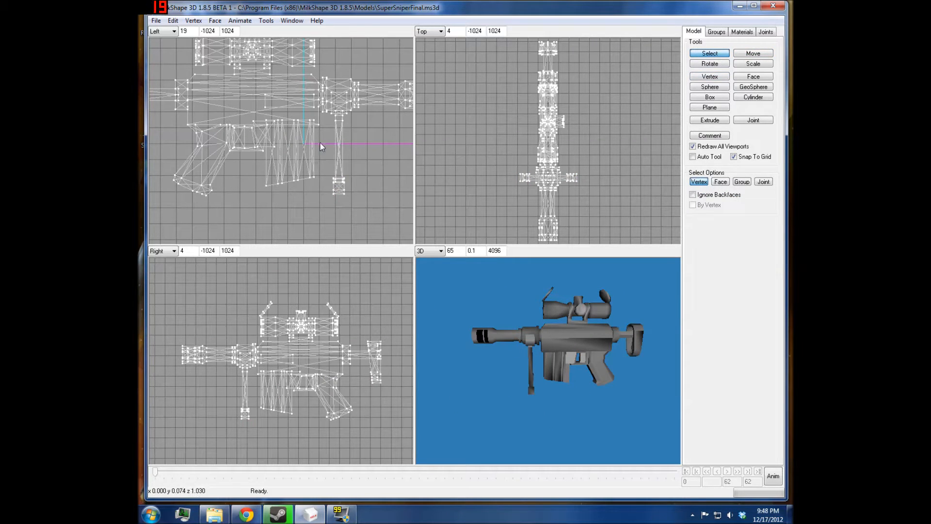
# - Rotate the 3D preview to view the rifle from its other side
pyautogui.click(338, 182)
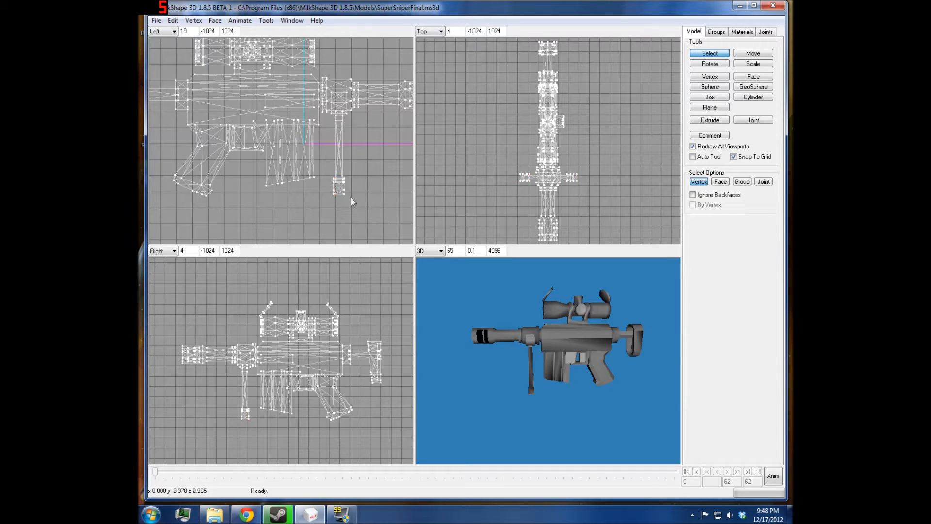
pyautogui.rightClick(307, 194)
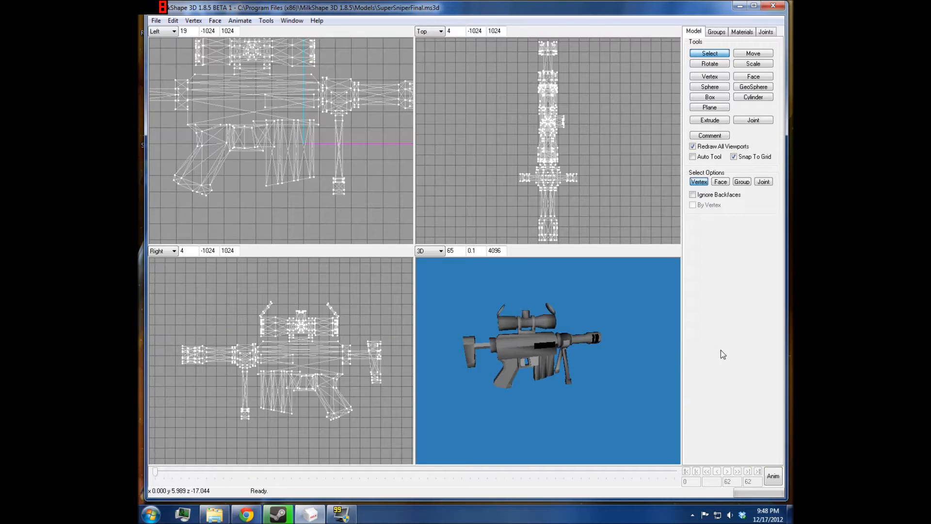
# - Untick Redraw All Viewports
pyautogui.click(720, 181)
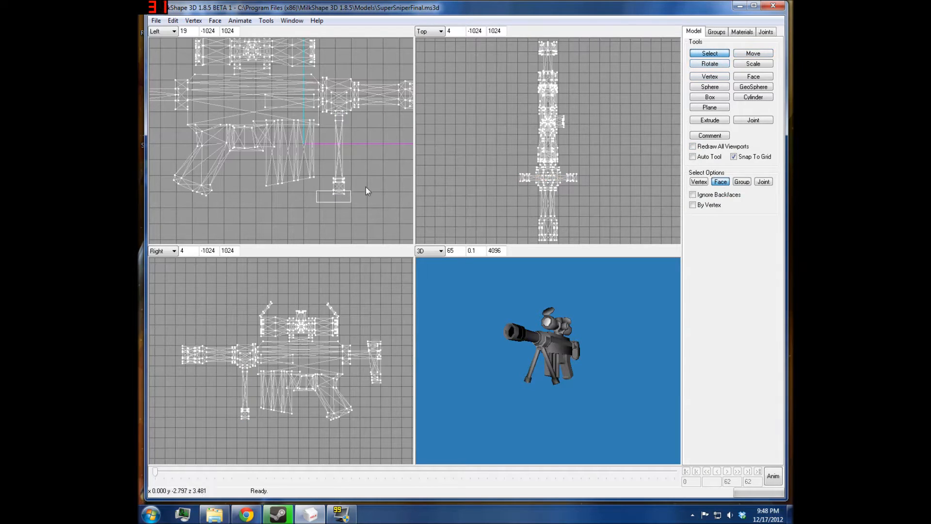
pyautogui.click(698, 181)
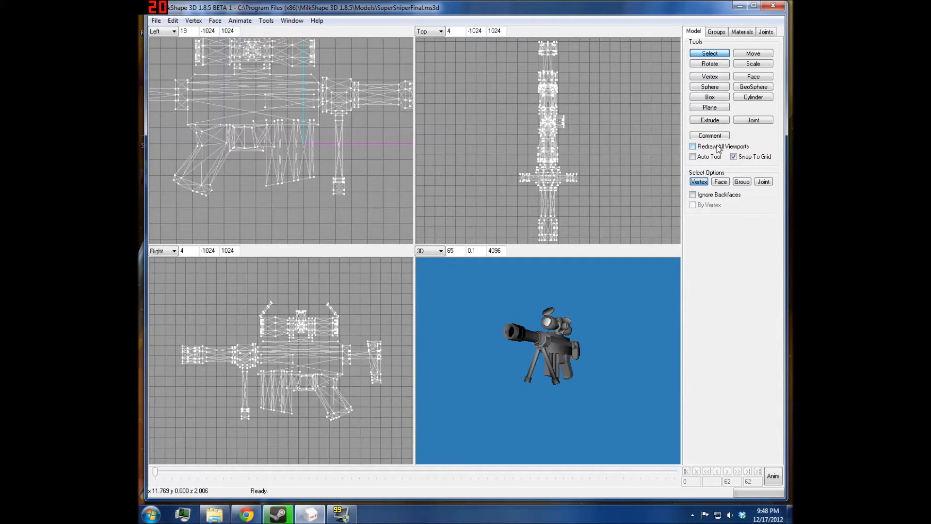
pyautogui.moveTo(729, 181)
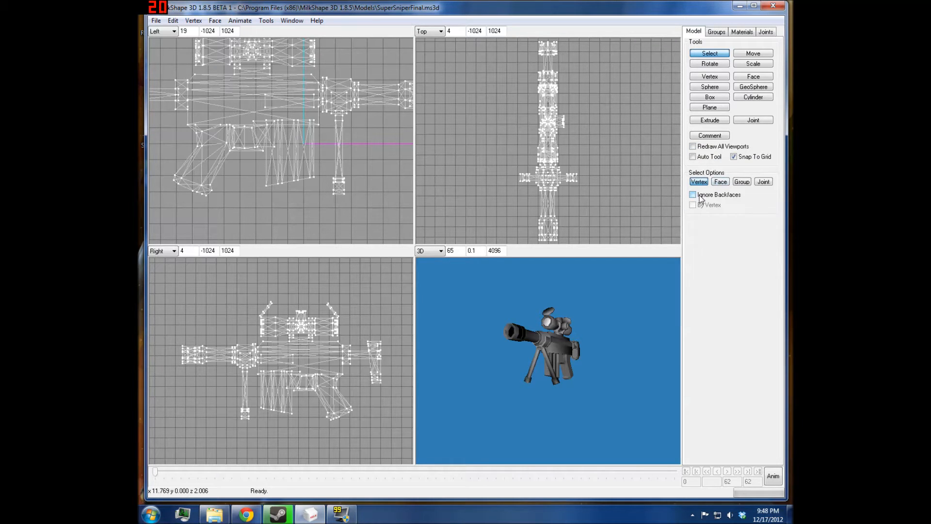
# - Switch Select Options from Vertex to Face
pyautogui.click(720, 182)
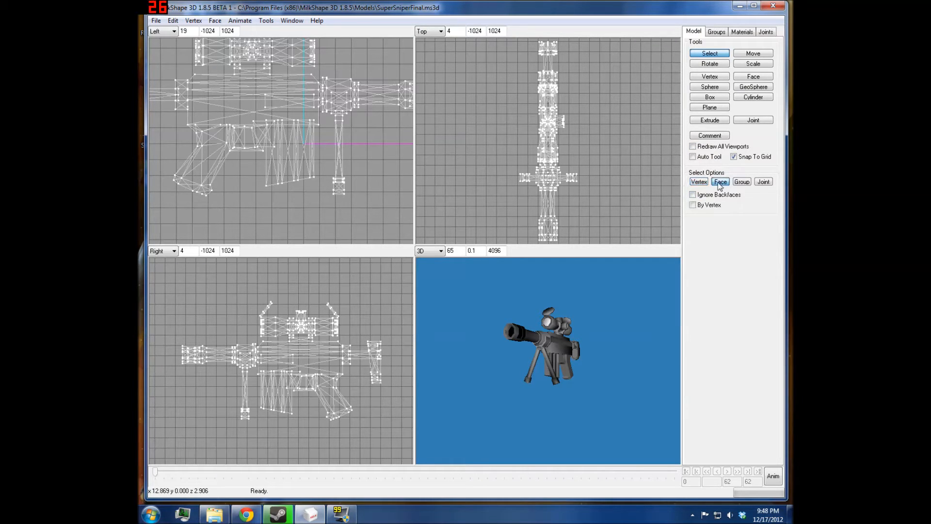
pyautogui.click(693, 204)
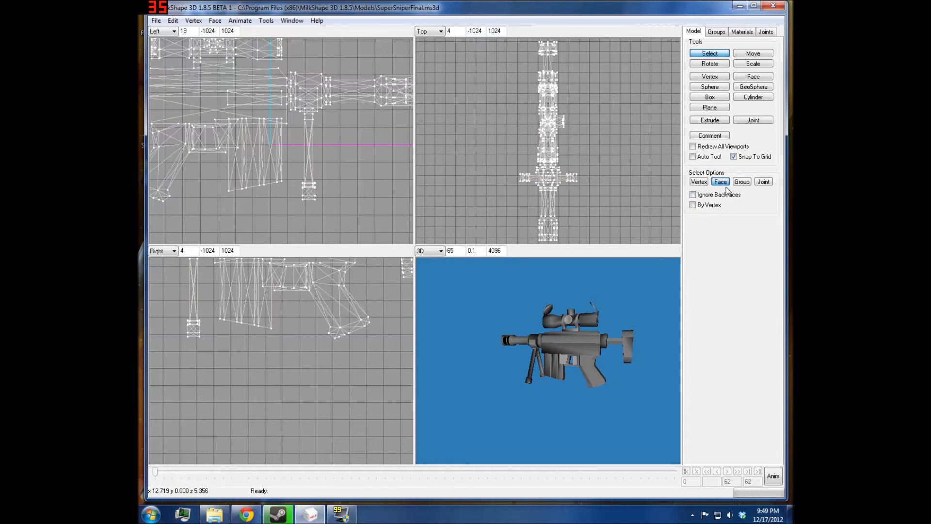
# - Try Auto Tool with face selection and Move, then select vertices ignoring backfaces
pyautogui.click(693, 156)
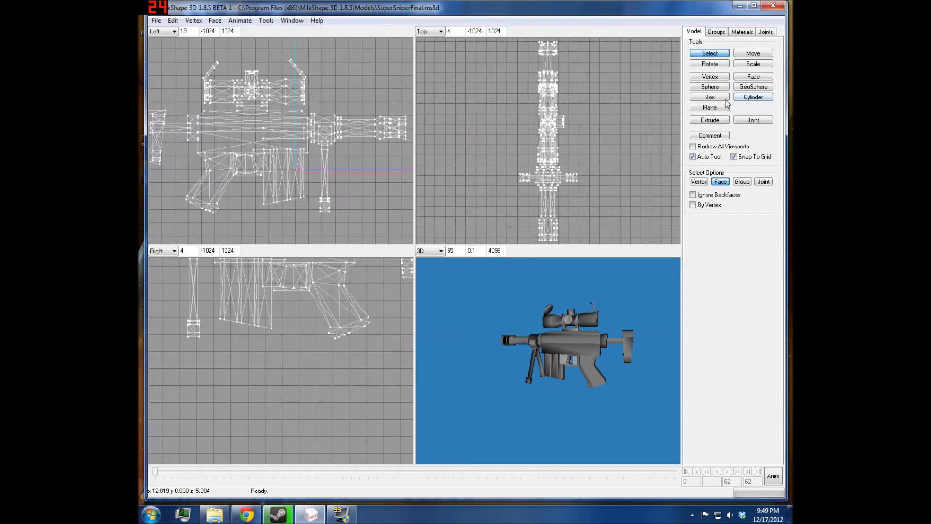
pyautogui.click(698, 182)
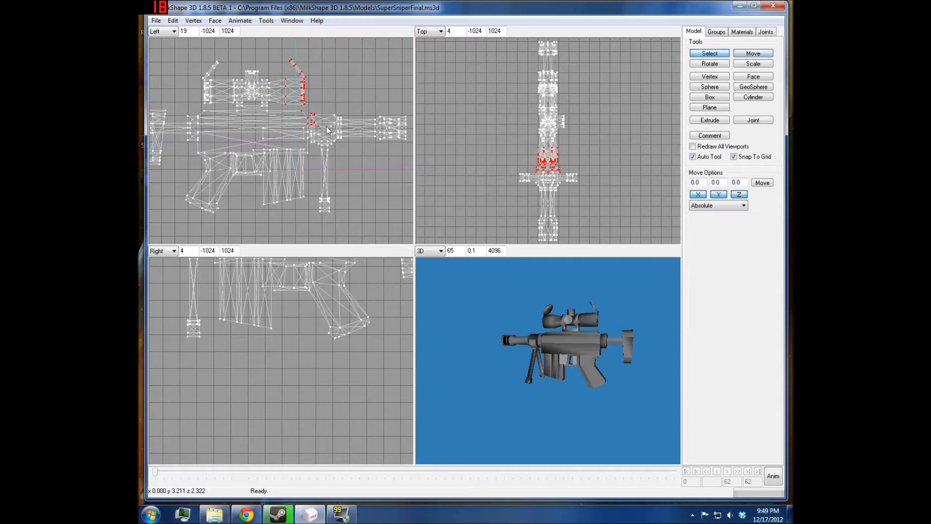
pyautogui.click(753, 53)
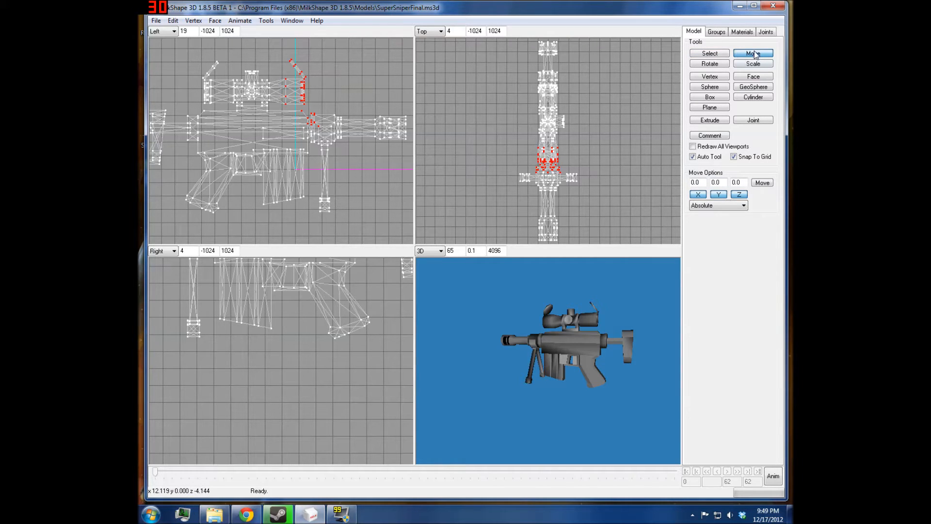
pyautogui.click(709, 53)
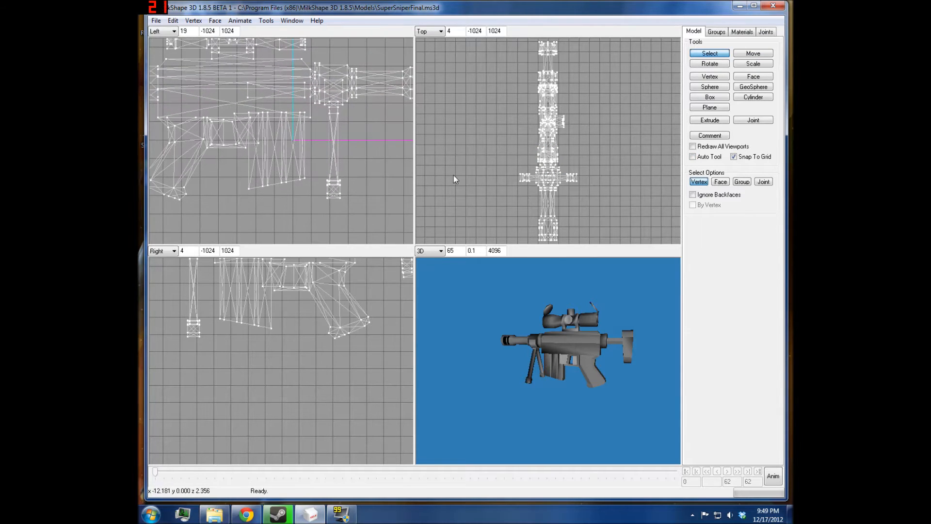
pyautogui.moveTo(315, 219)
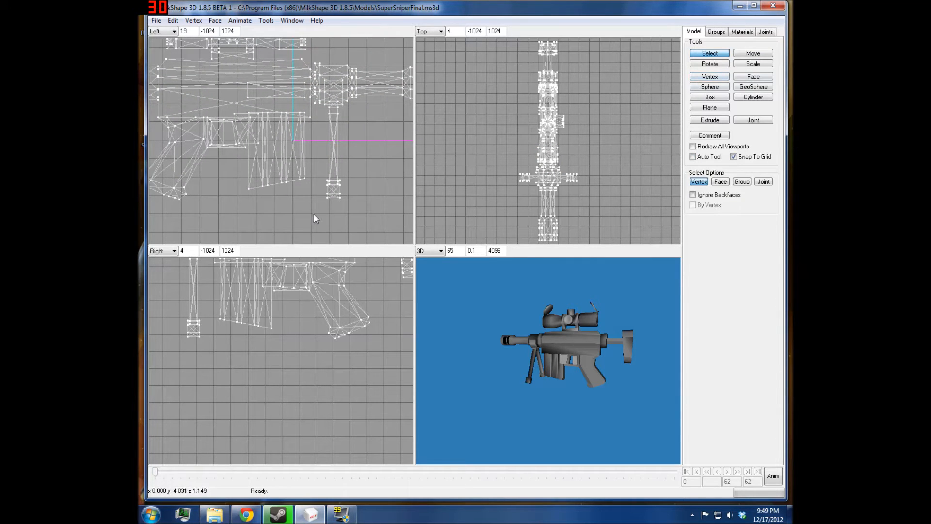
pyautogui.click(692, 194)
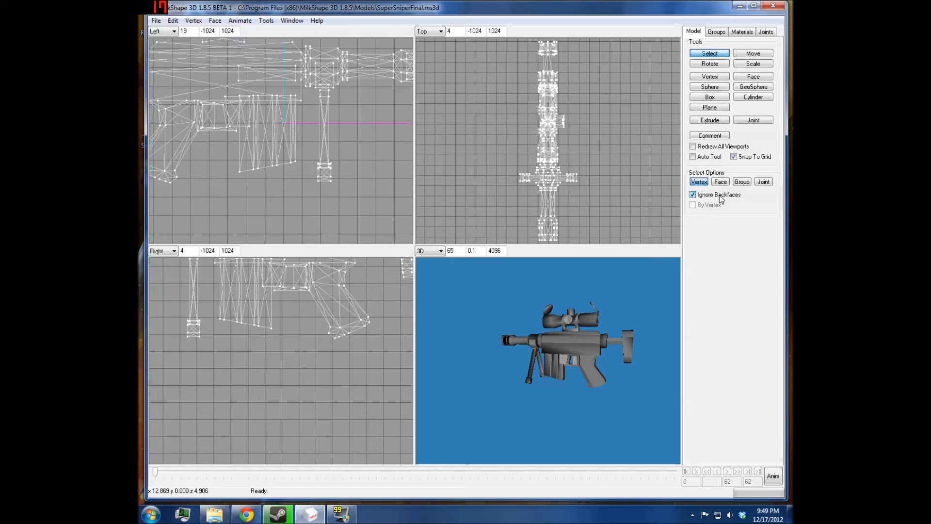
# - Select the front bipod leg faces, zoom in, then orbit back to the whole rifle
pyautogui.click(720, 181)
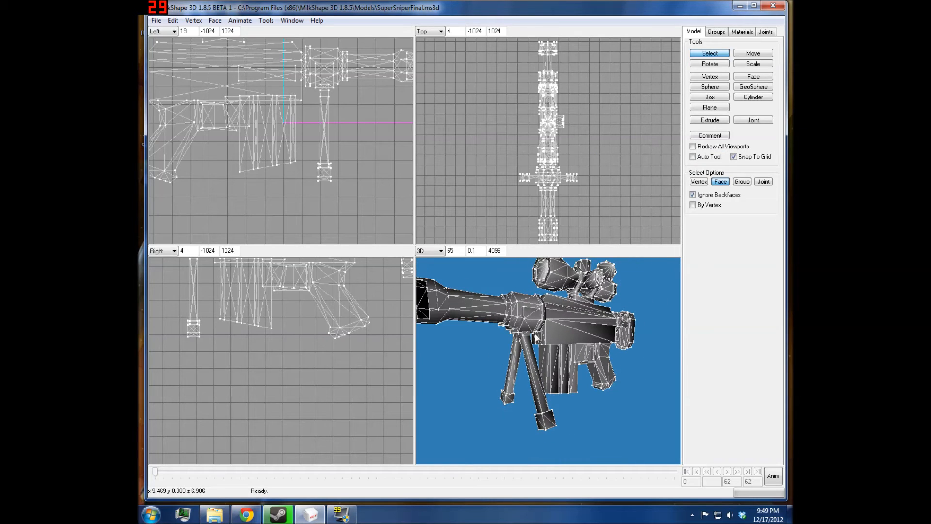
pyautogui.moveTo(309, 103); pyautogui.dragTo(365, 228)
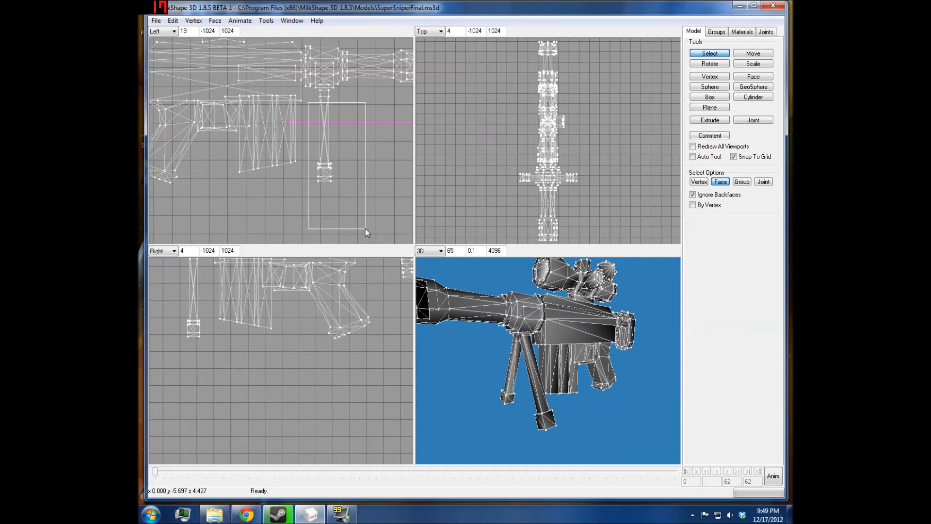
pyautogui.moveTo(307, 103); pyautogui.dragTo(366, 231)
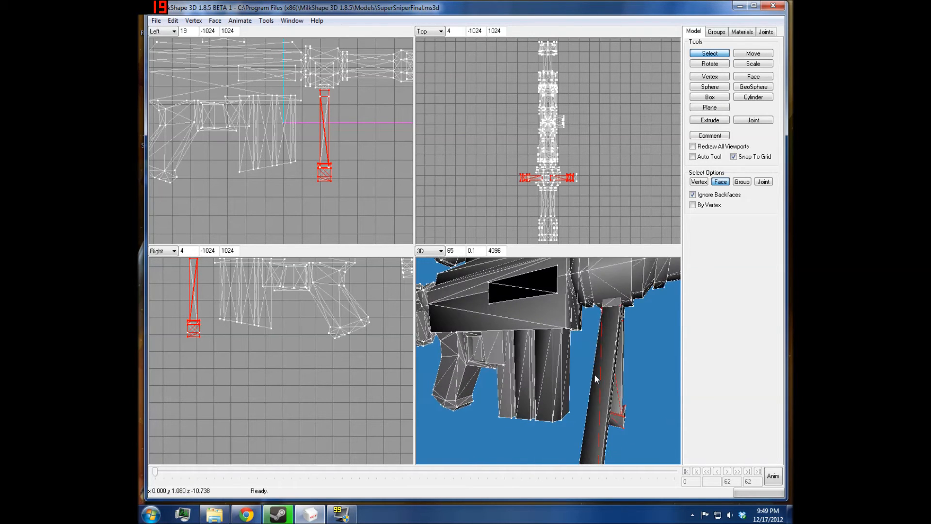
pyautogui.moveTo(597, 381); pyautogui.dragTo(634, 343)
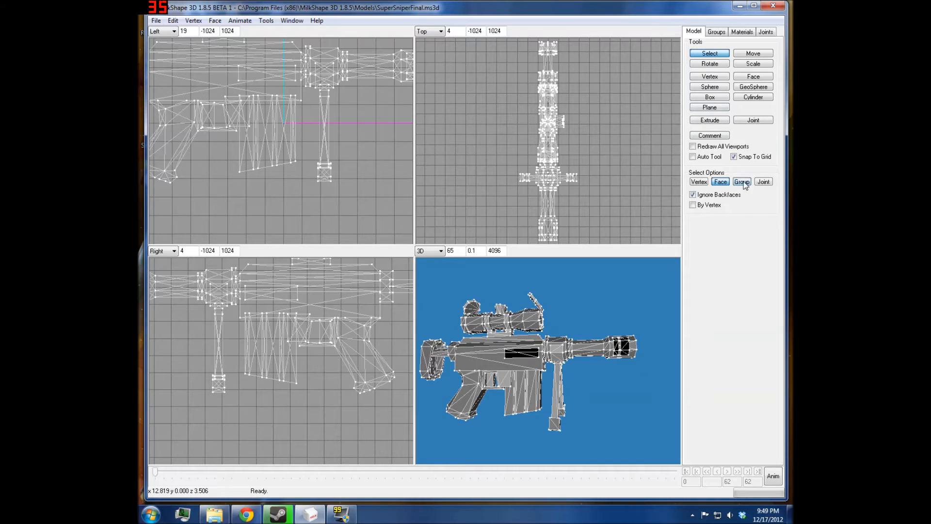
# - Select the Regroup00 and ikgh groups from the Groups tab
pyautogui.click(716, 32)
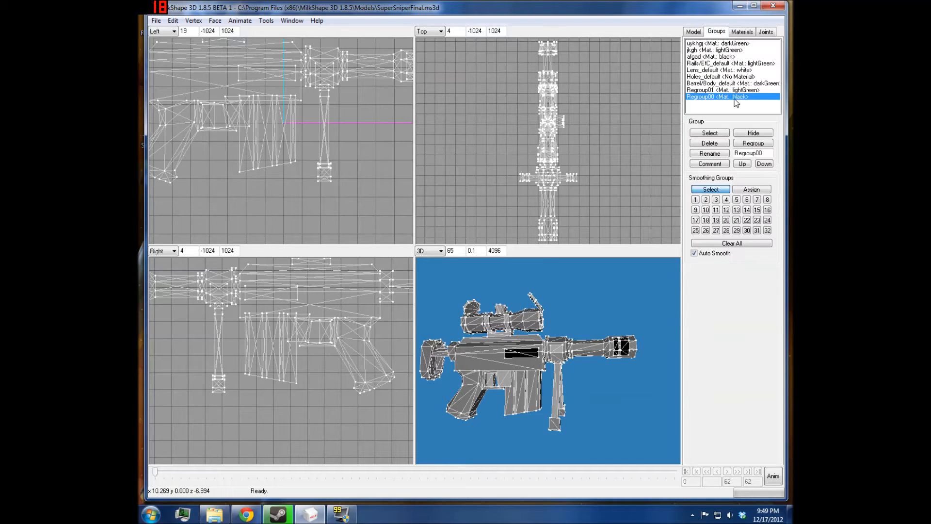
pyautogui.click(719, 42)
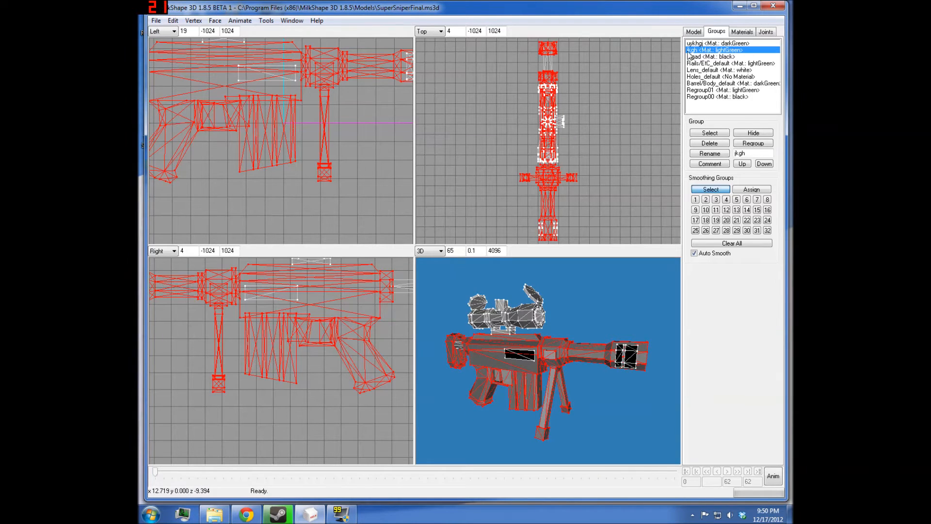
pyautogui.click(719, 43)
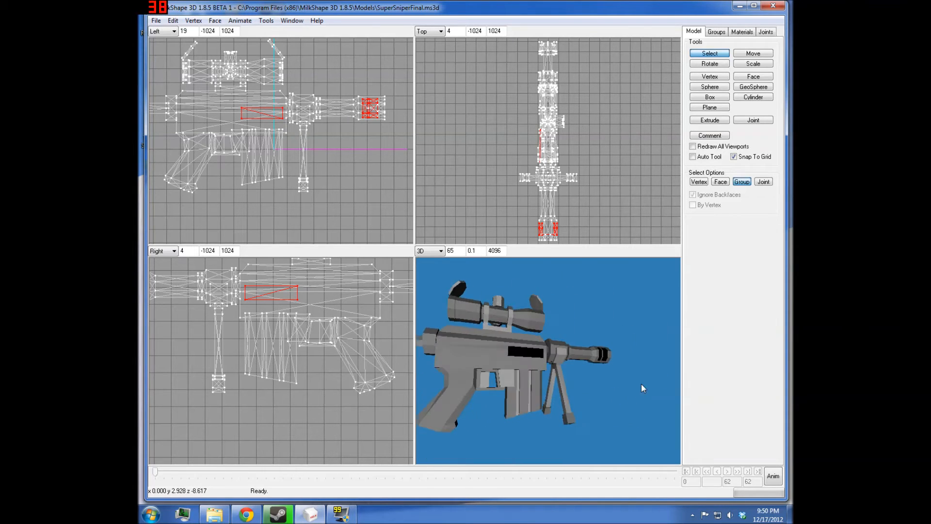
pyautogui.click(762, 181)
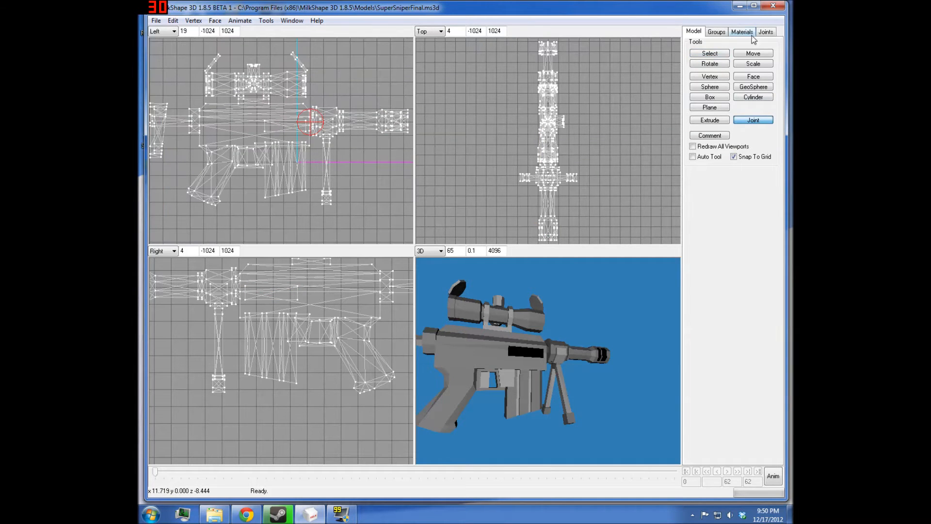
# - Select the newly placed joint in the Left viewport with the Select tool
pyautogui.click(709, 53)
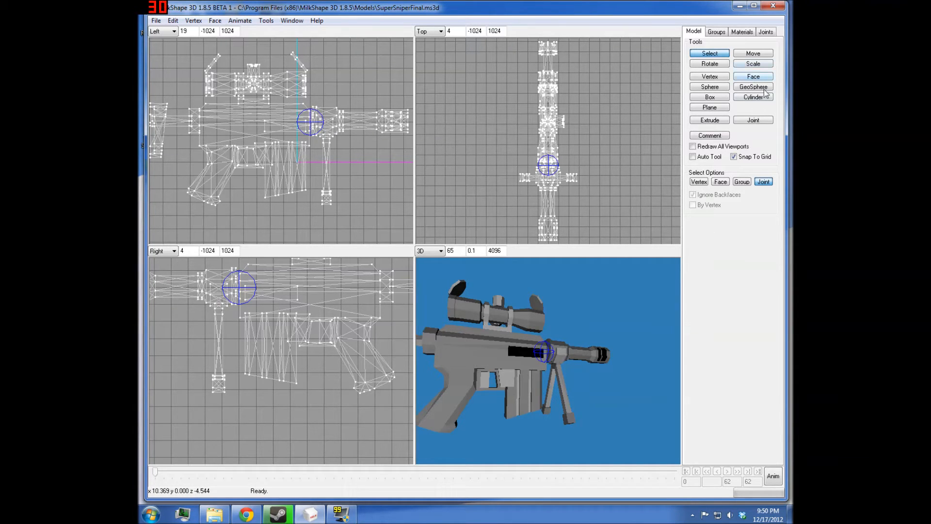
pyautogui.click(365, 201)
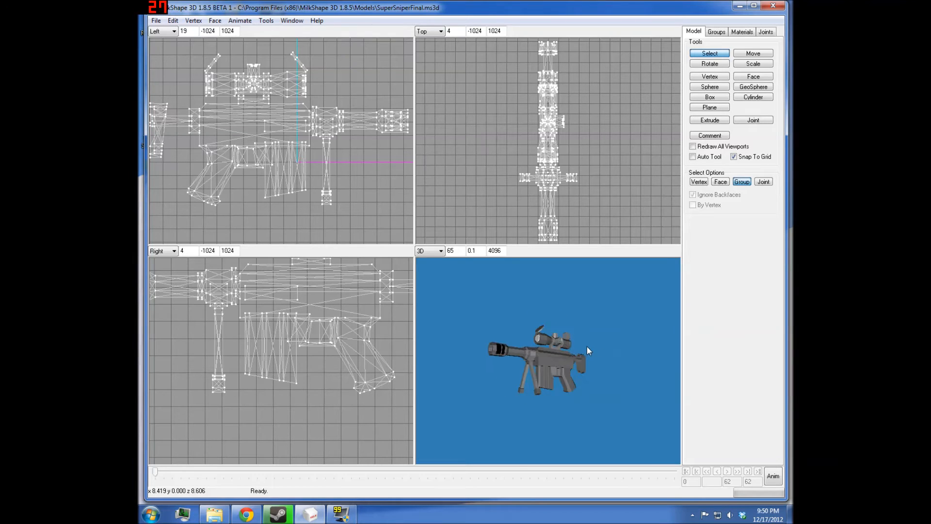
# - Orbit the 3D preview, switch the side pane to Front, then back to Right
pyautogui.moveTo(588, 350); pyautogui.dragTo(447, 387)
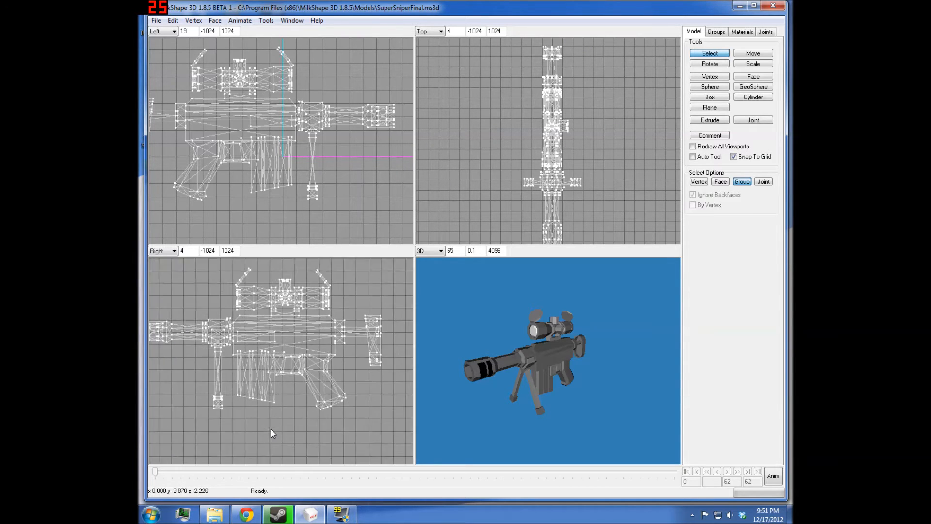
pyautogui.click(172, 250)
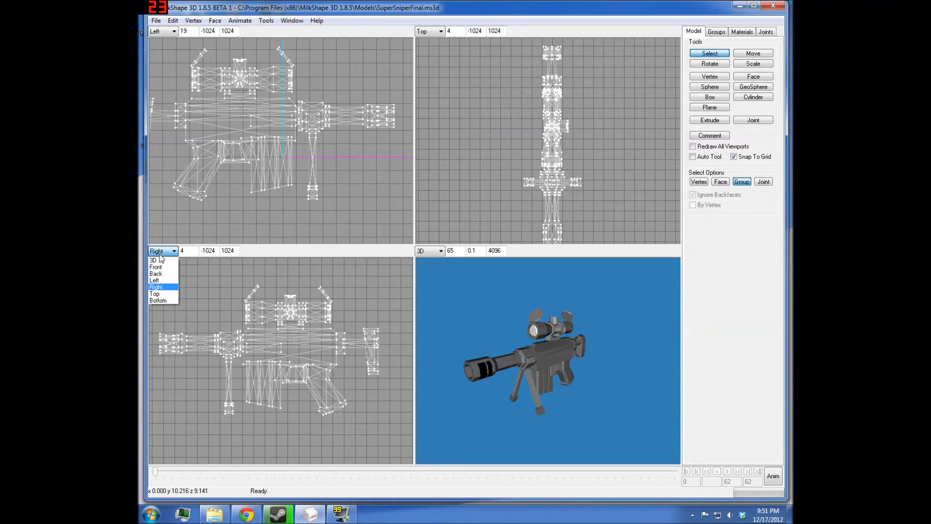
pyautogui.click(156, 266)
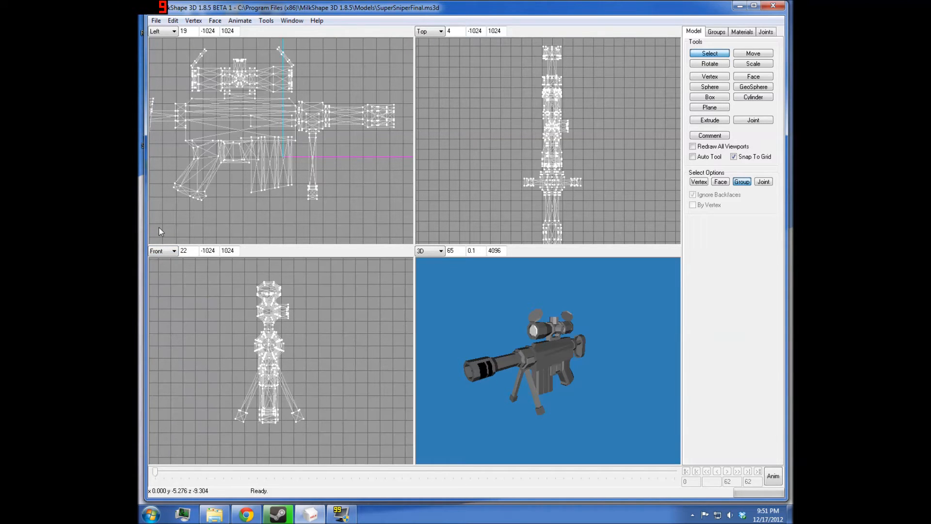
pyautogui.click(172, 250)
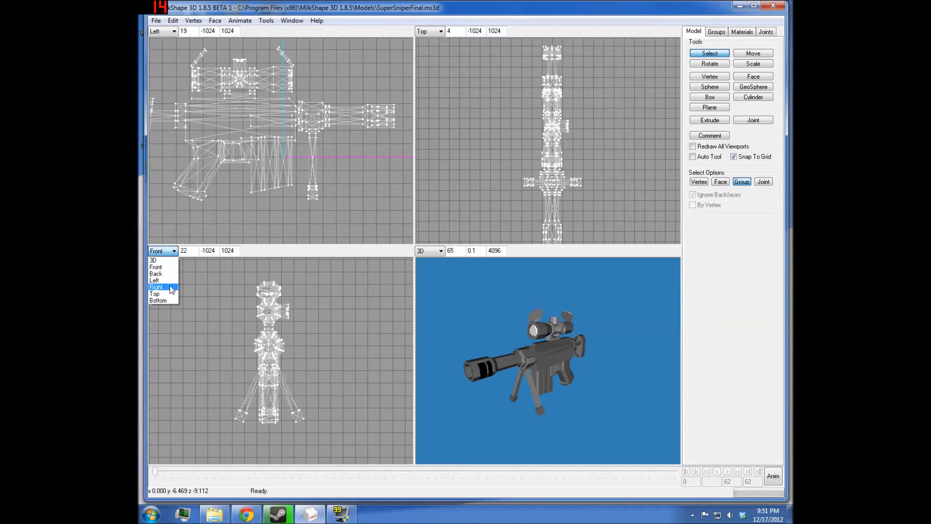
pyautogui.moveTo(164, 273)
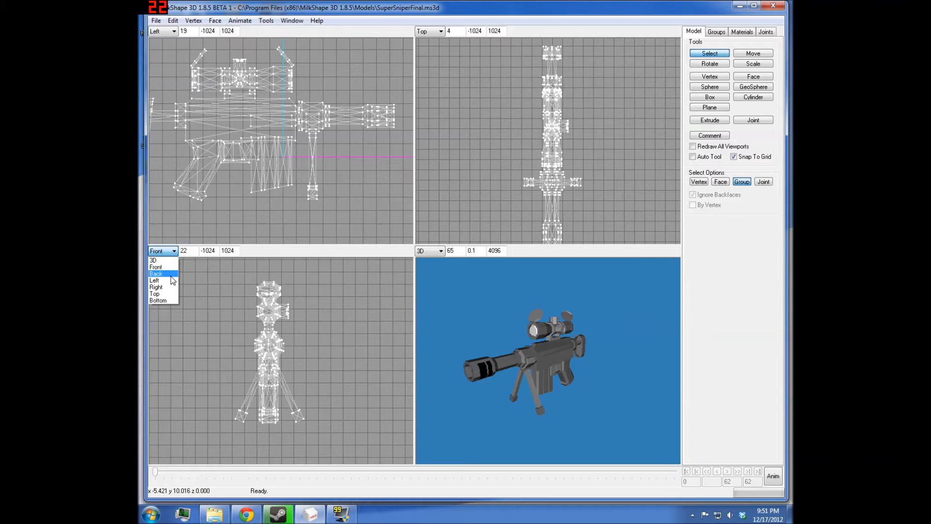
pyautogui.moveTo(159, 288)
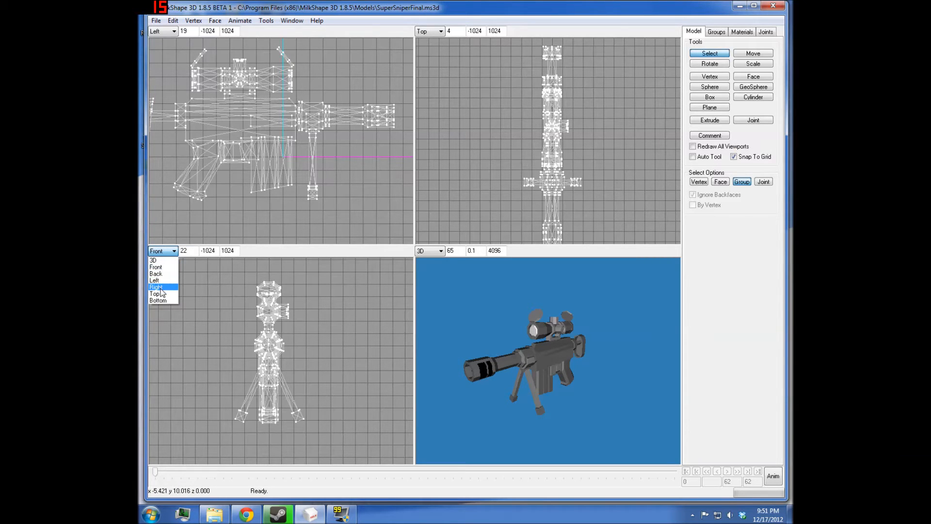
pyautogui.click(156, 287)
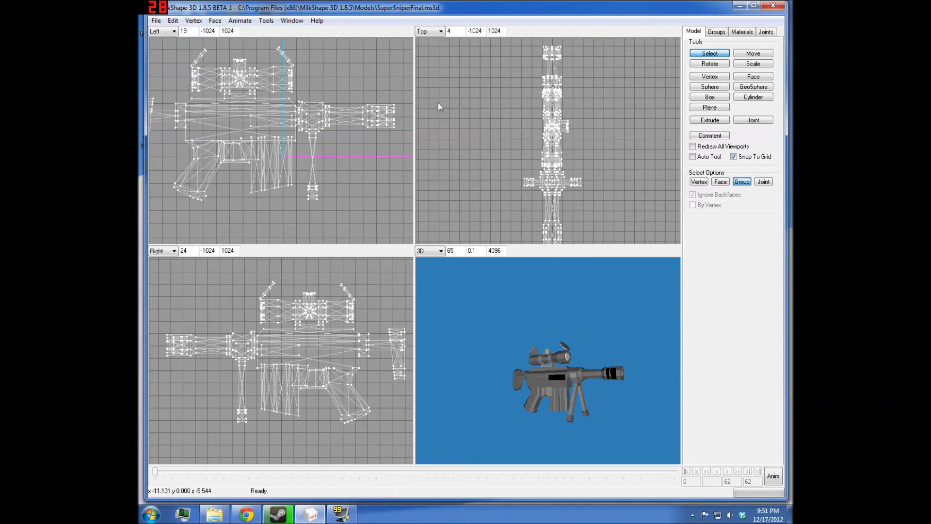
pyautogui.moveTo(329, 252)
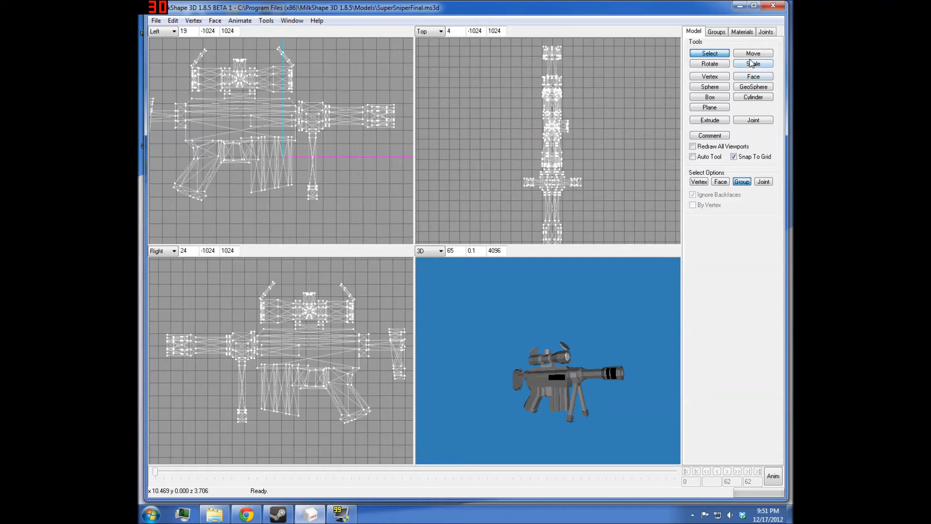
# - Set Move Options to Relative, then start a new scene holding a single cube
pyautogui.click(752, 53)
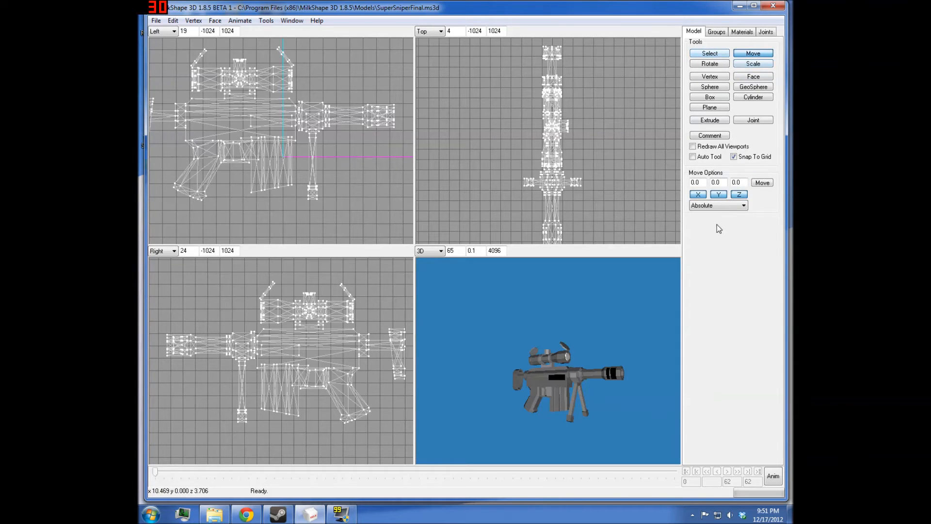
pyautogui.click(717, 204)
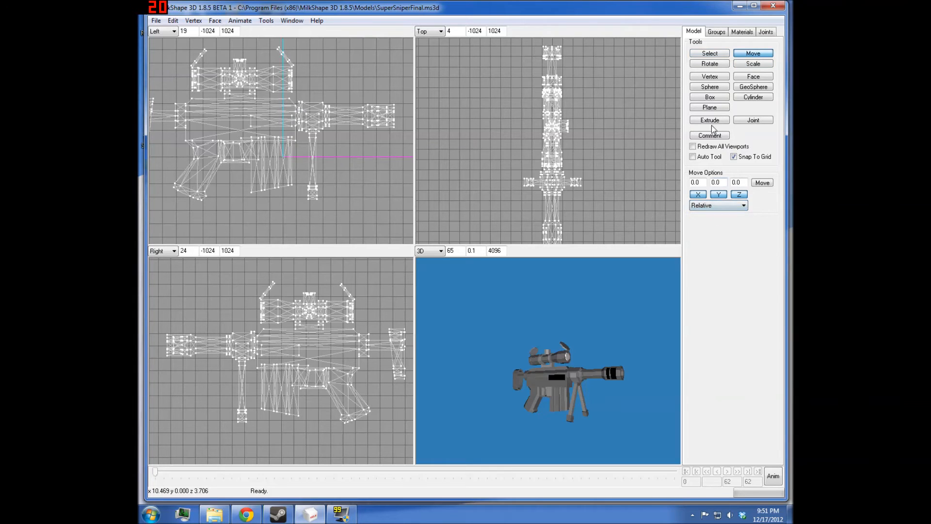
pyautogui.click(708, 53)
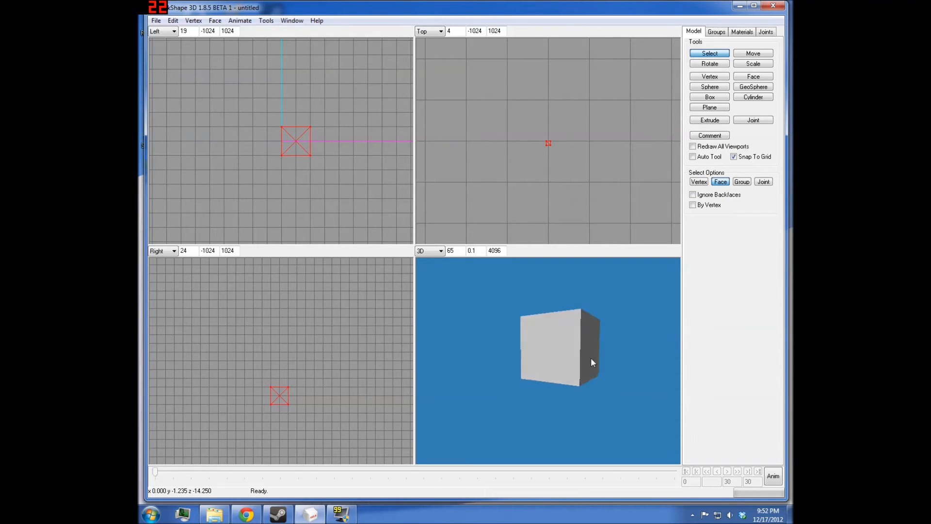
# - Drag the cube slightly left in the Left viewport, then deselect it
pyautogui.click(752, 53)
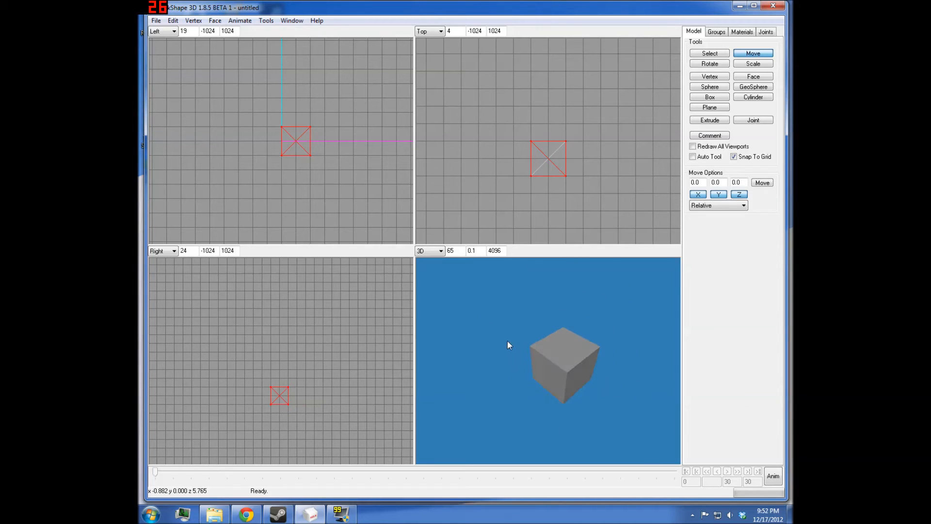
pyautogui.moveTo(295, 140); pyautogui.dragTo(323, 156)
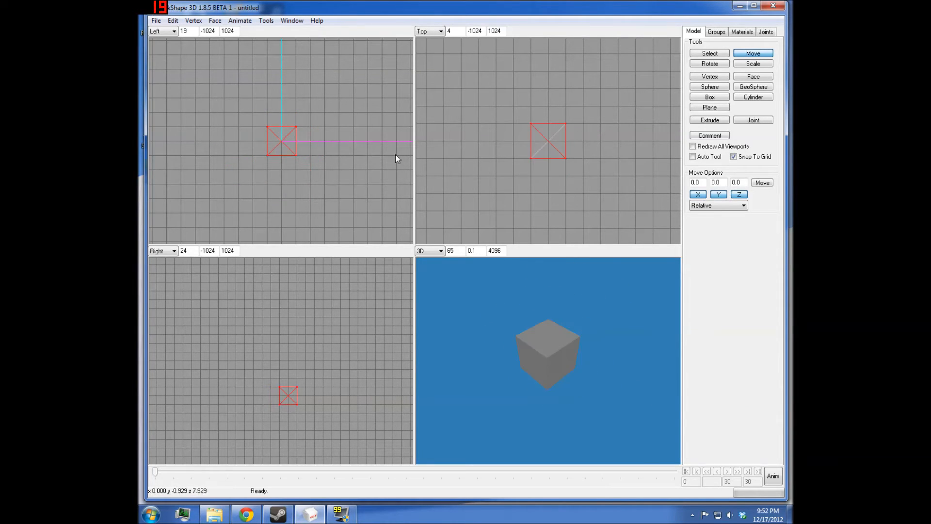
pyautogui.click(708, 53)
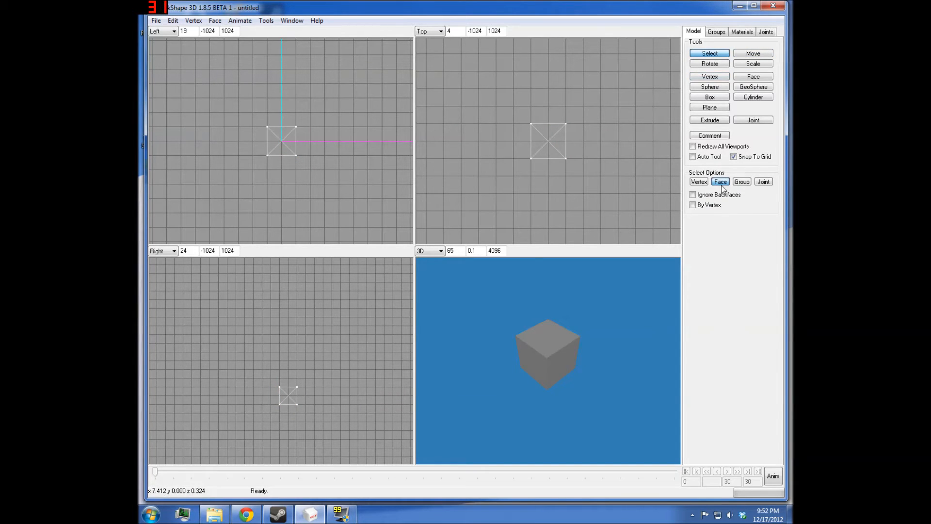
pyautogui.moveTo(530, 182)
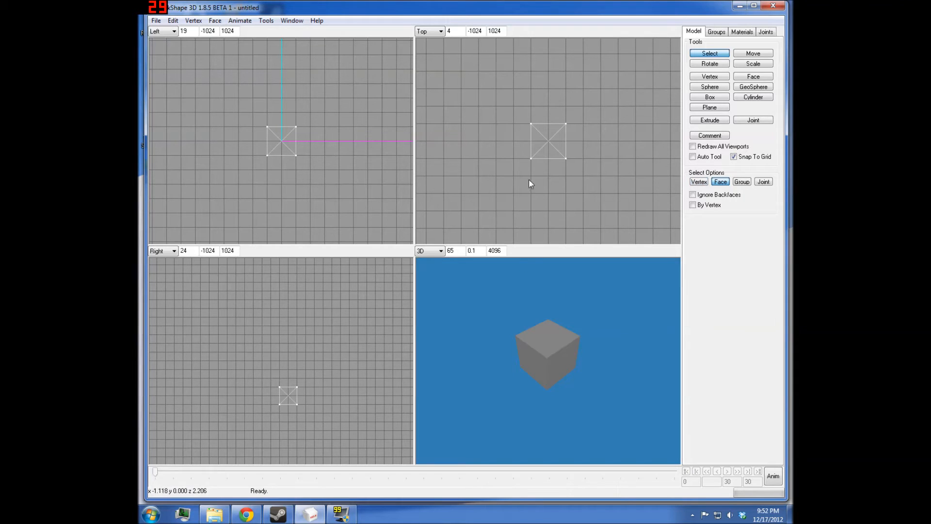
pyautogui.click(752, 53)
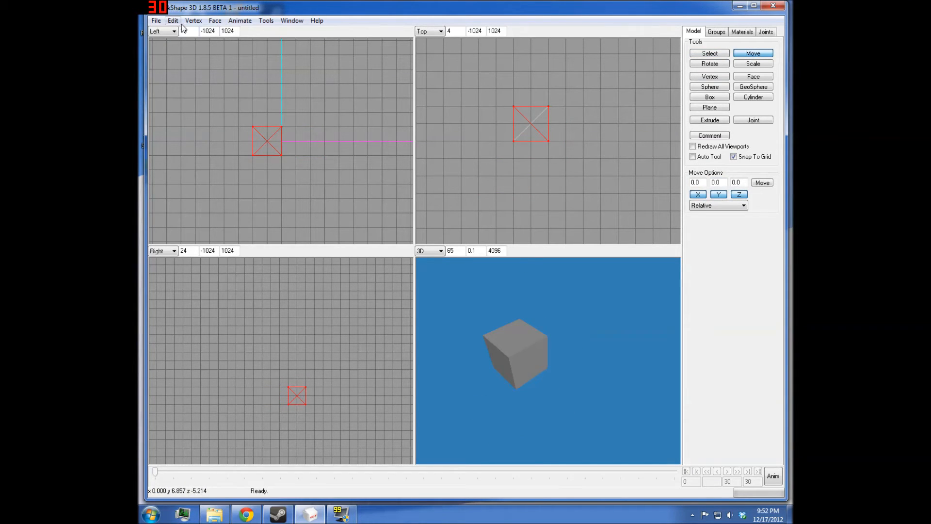
# - Move the cube further left and select only its top face
pyautogui.click(193, 20)
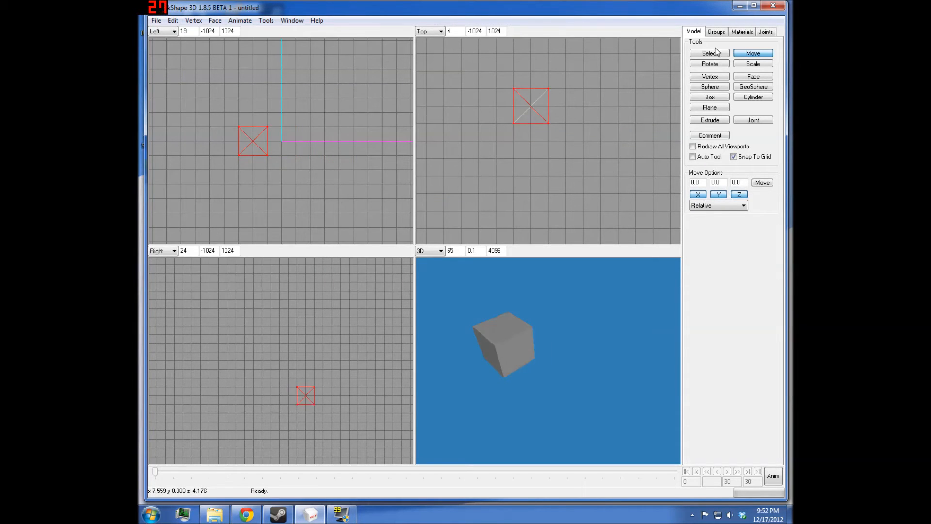
pyautogui.click(708, 53)
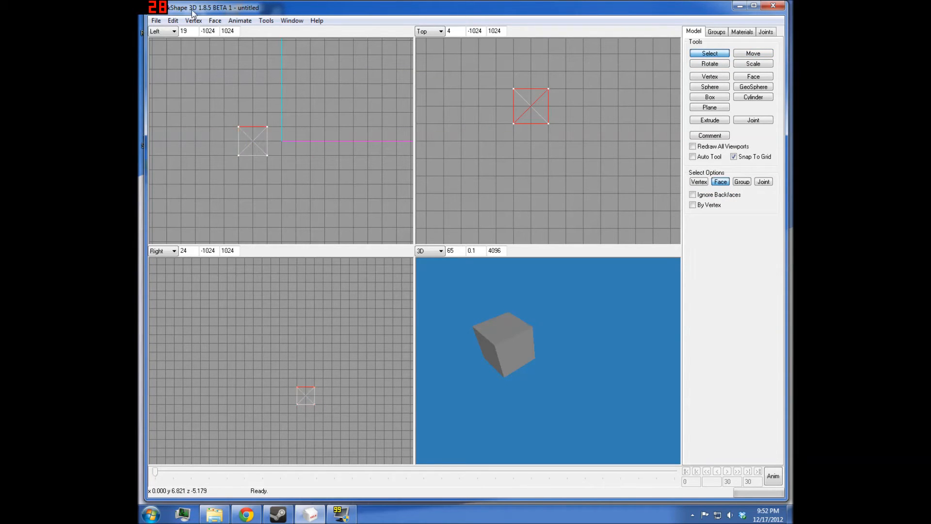
pyautogui.click(752, 53)
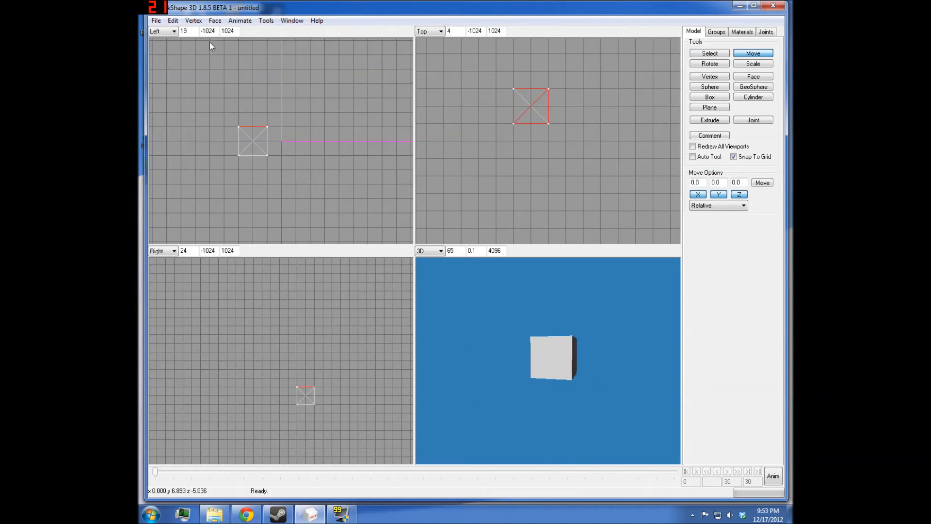
# - Select the whole cube in Group mode and drag it lower in the Left view
pyautogui.click(172, 20)
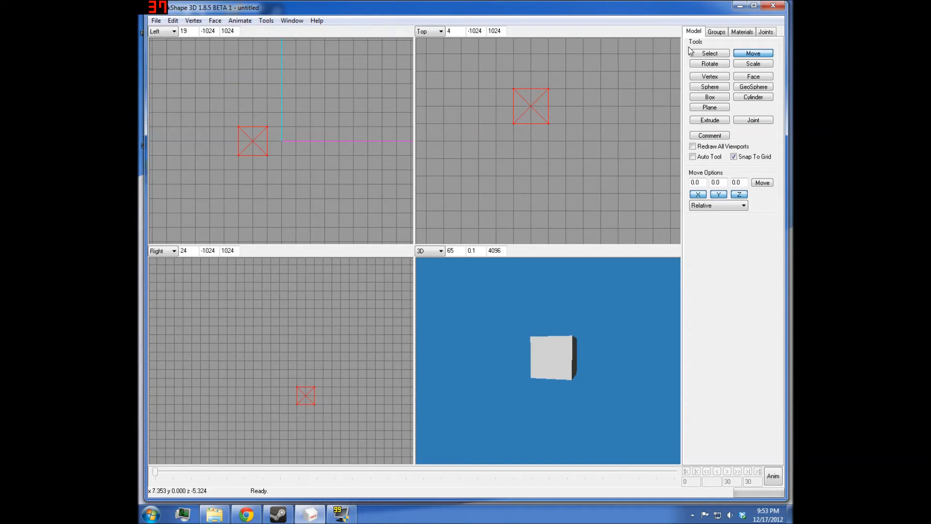
pyautogui.click(709, 53)
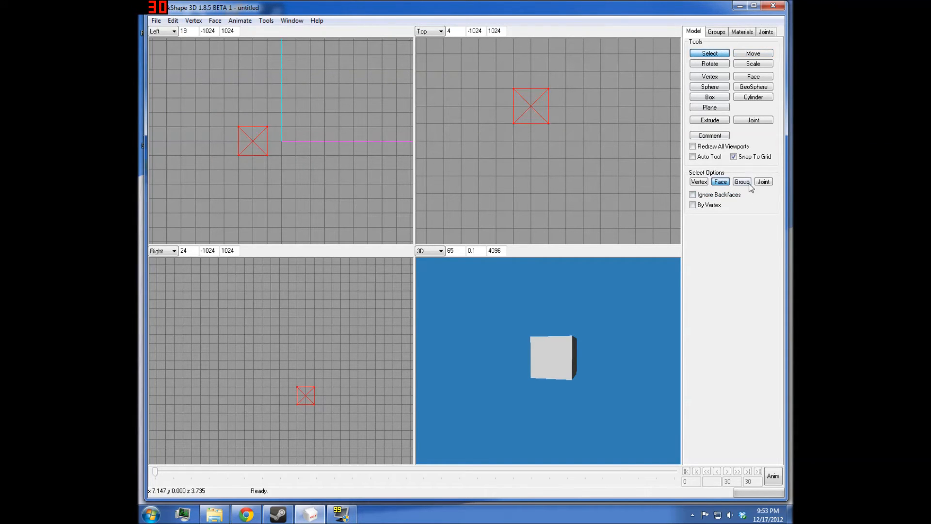
pyautogui.click(741, 182)
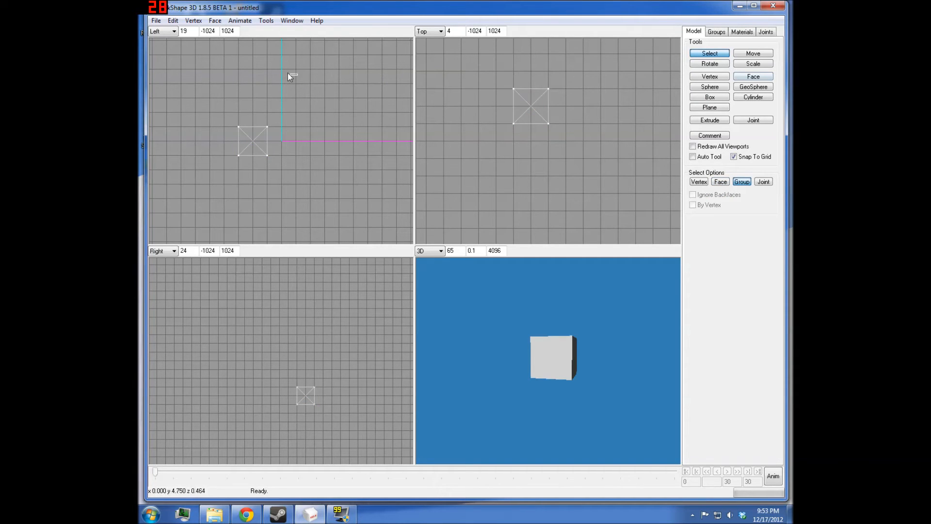
pyautogui.click(752, 53)
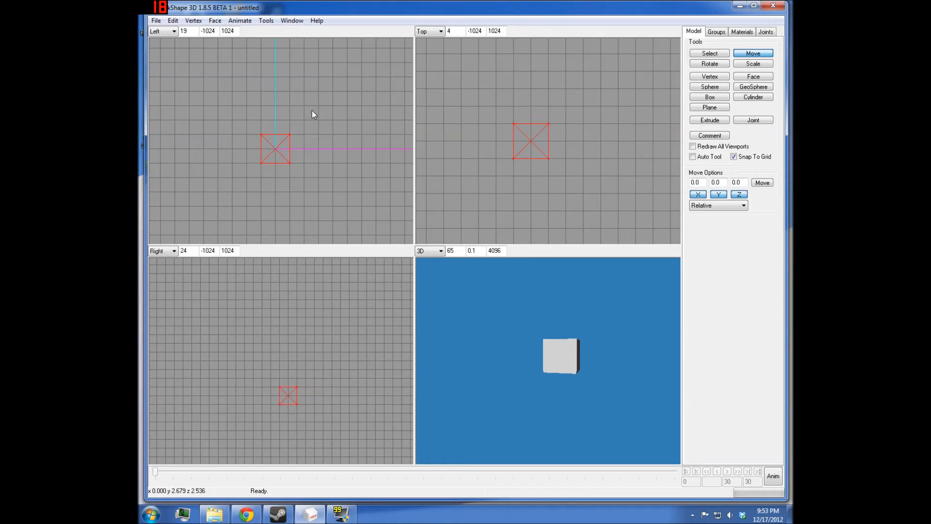
pyautogui.moveTo(276, 148); pyautogui.dragTo(314, 113)
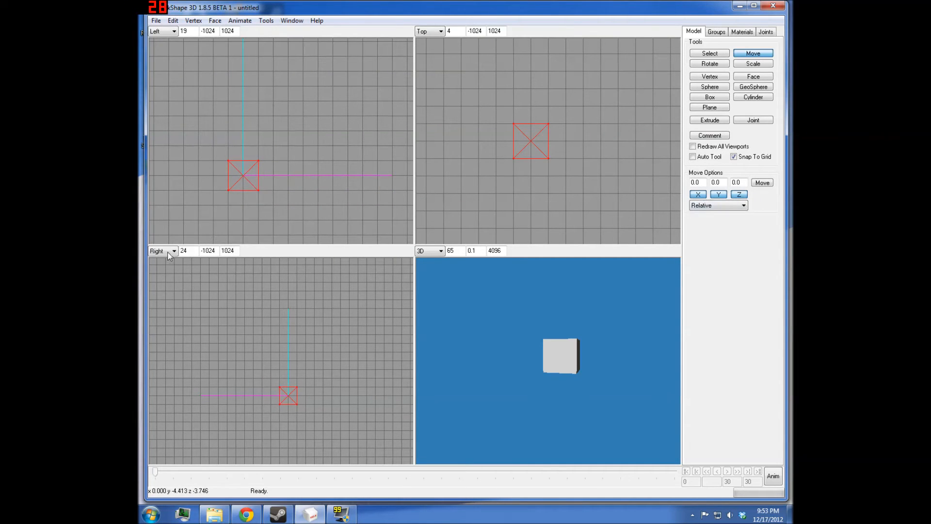
# - Drag the cube far to the right in the Left view
pyautogui.rightClick(561, 356)
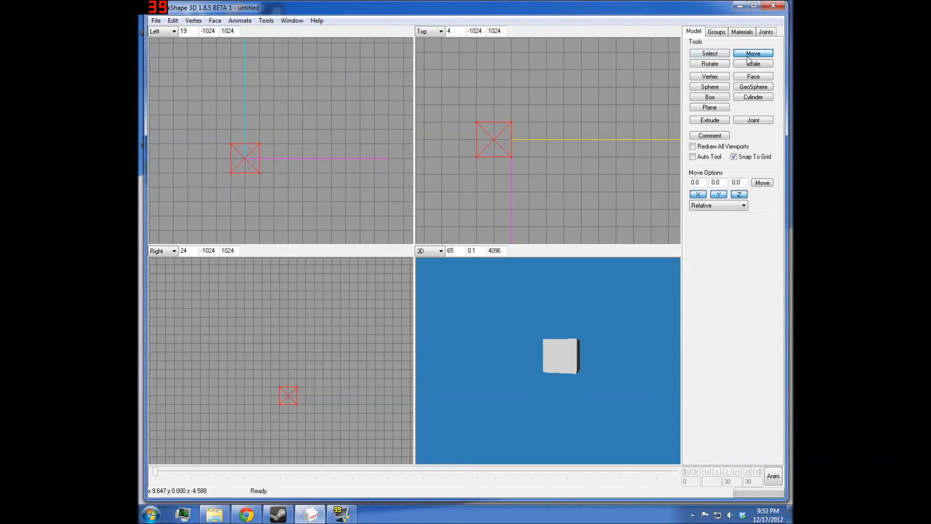
pyautogui.click(708, 53)
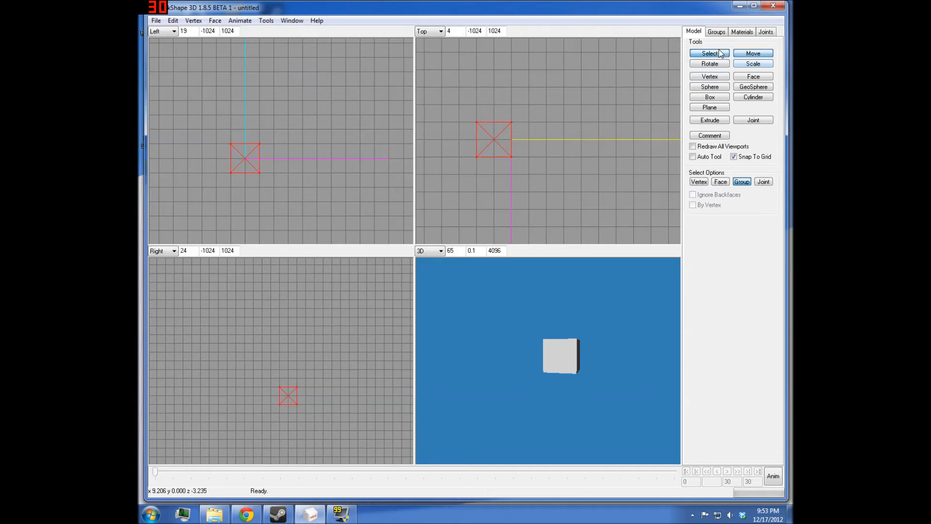
pyautogui.click(752, 53)
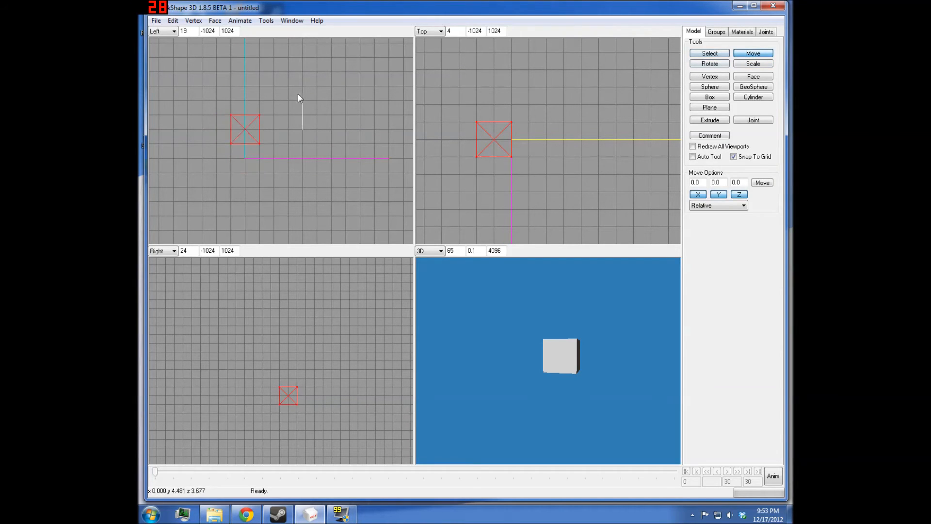
pyautogui.moveTo(243, 129); pyautogui.dragTo(401, 168)
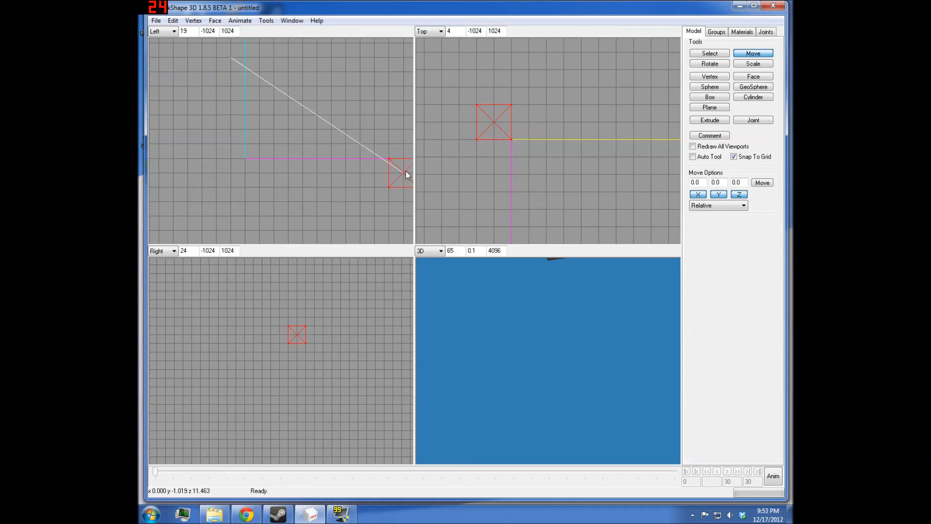
# - Stretch one face out into a long box, then shrink it back to a cube
pyautogui.click(709, 53)
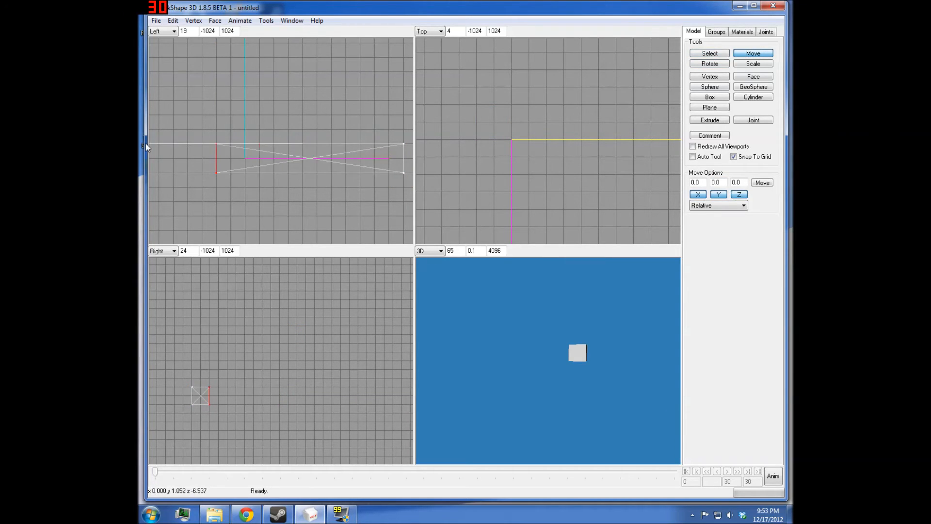
pyautogui.click(709, 53)
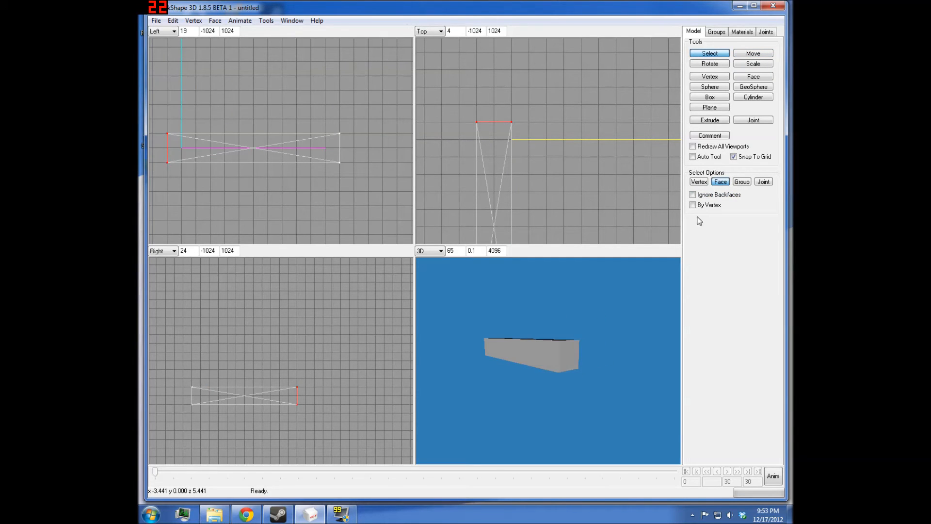
pyautogui.click(709, 97)
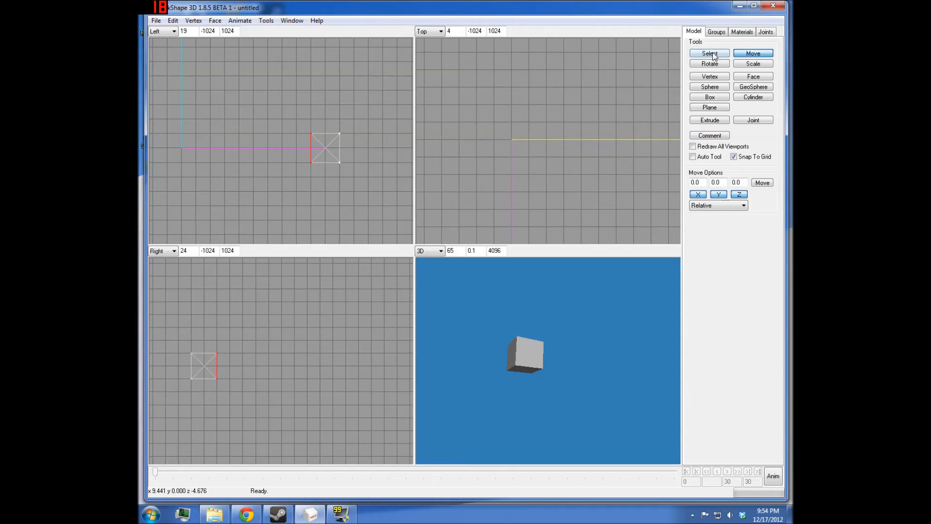
# - Return the cube near the origin and stretch one face-selected side into a long box
pyautogui.click(708, 53)
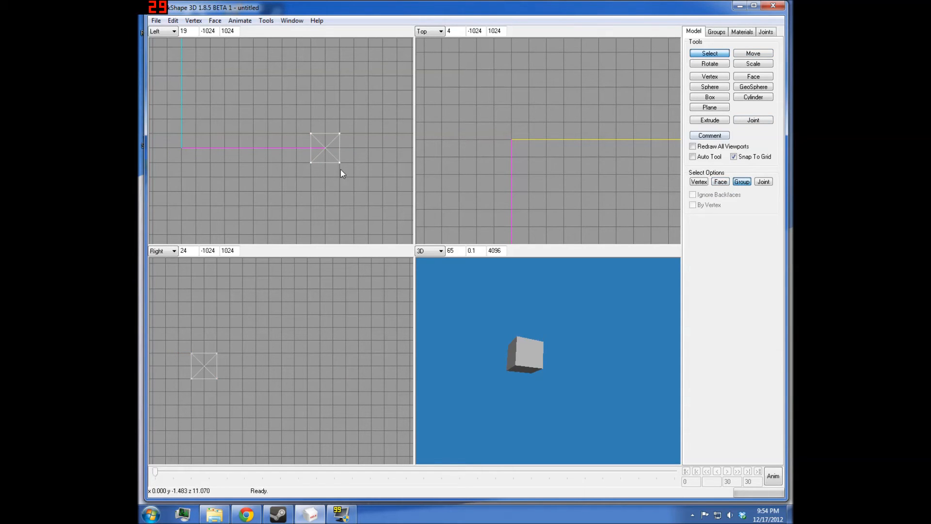
pyautogui.click(752, 53)
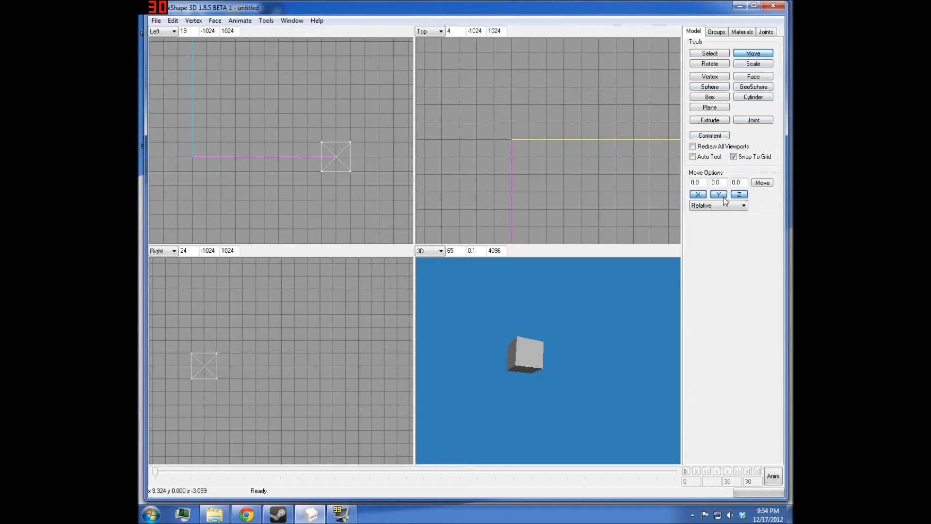
pyautogui.click(708, 64)
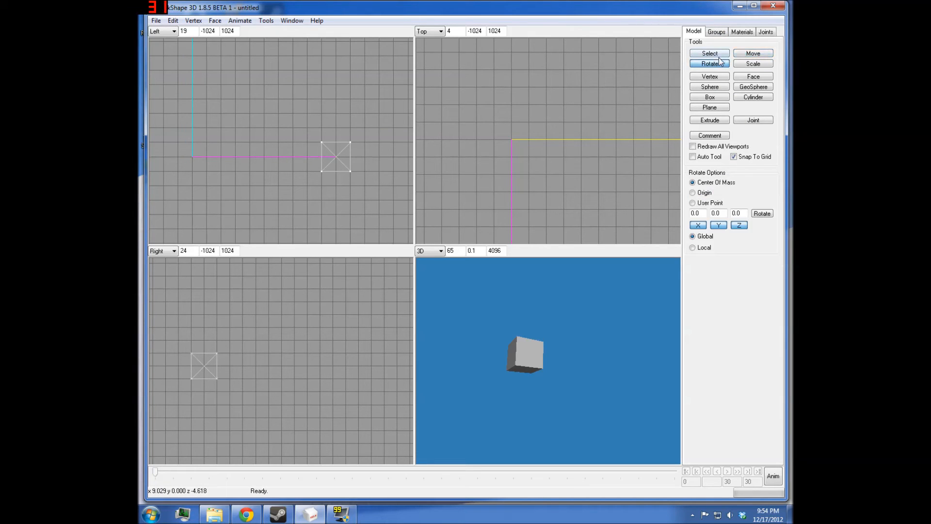
pyautogui.click(752, 53)
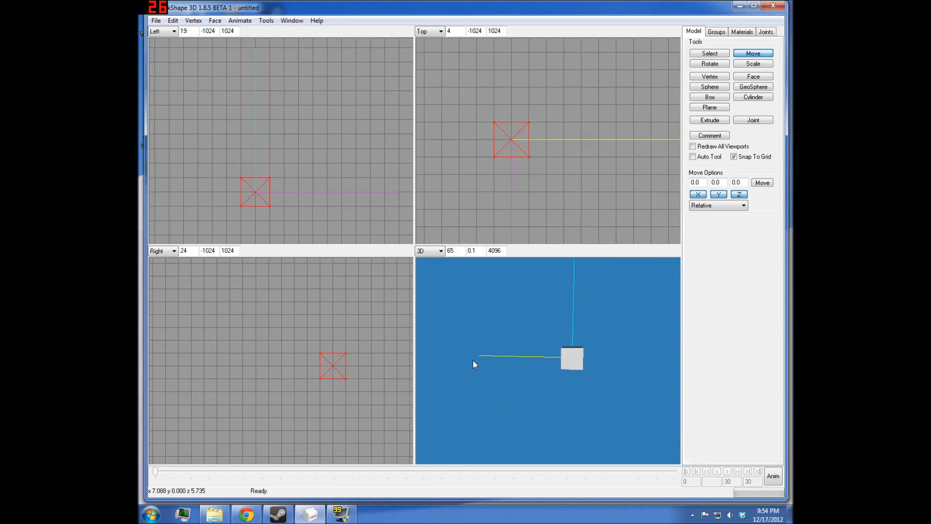
pyautogui.click(708, 53)
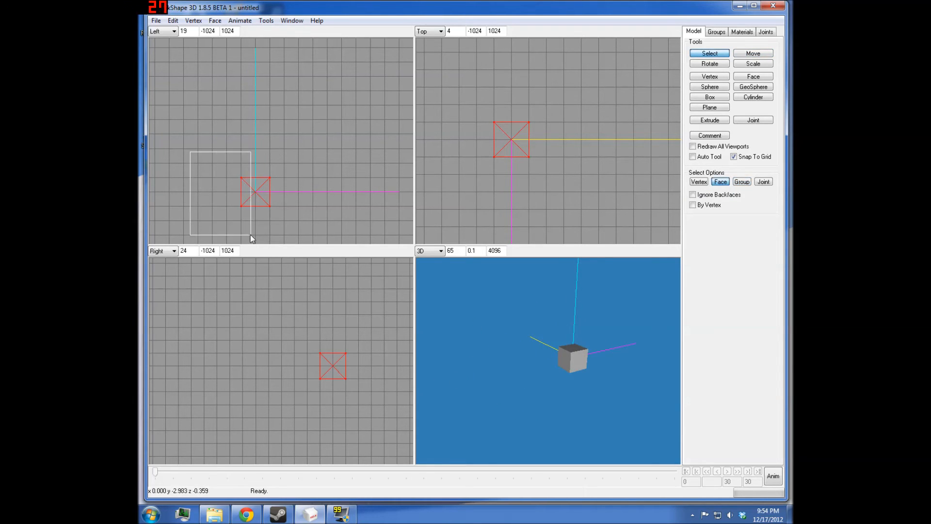
pyautogui.click(752, 53)
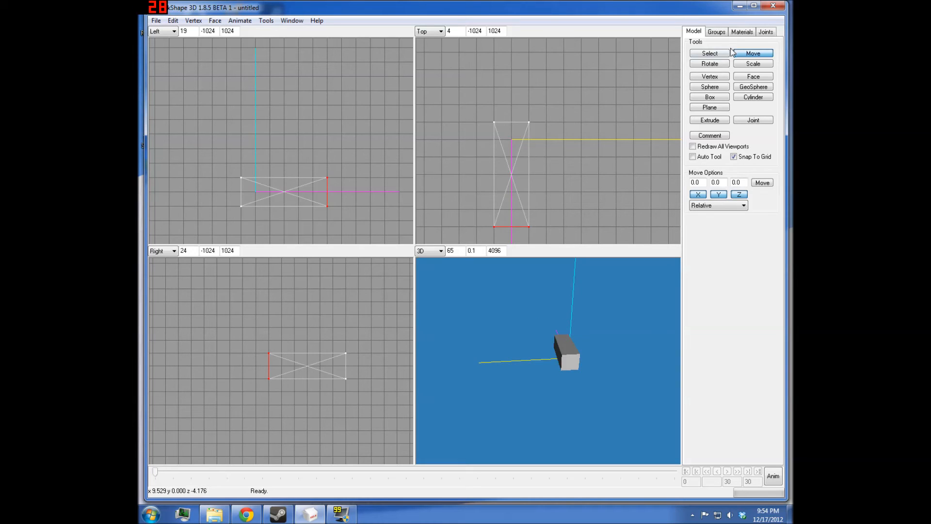
# - Undo the stretch, limit movement to the Y axis, and drag the cube upward
pyautogui.click(709, 53)
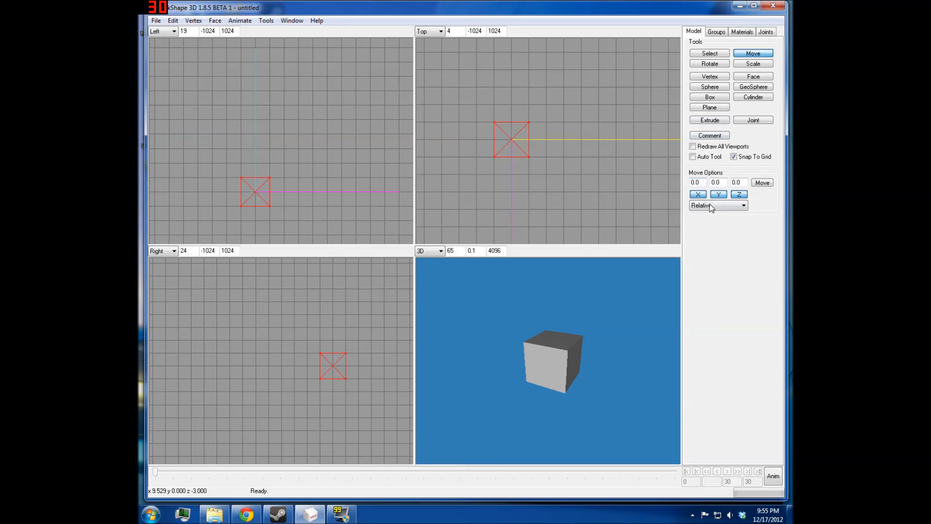
pyautogui.click(718, 194)
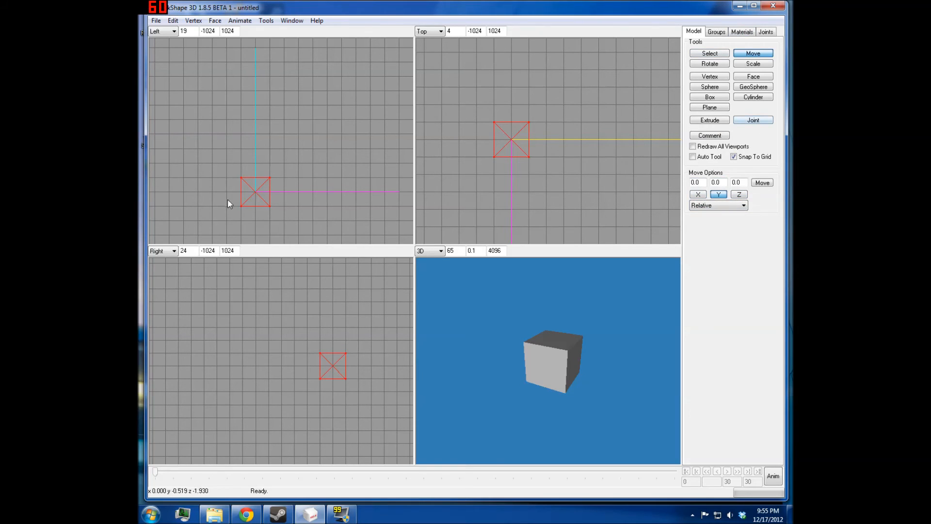
pyautogui.moveTo(255, 192); pyautogui.dragTo(255, 148)
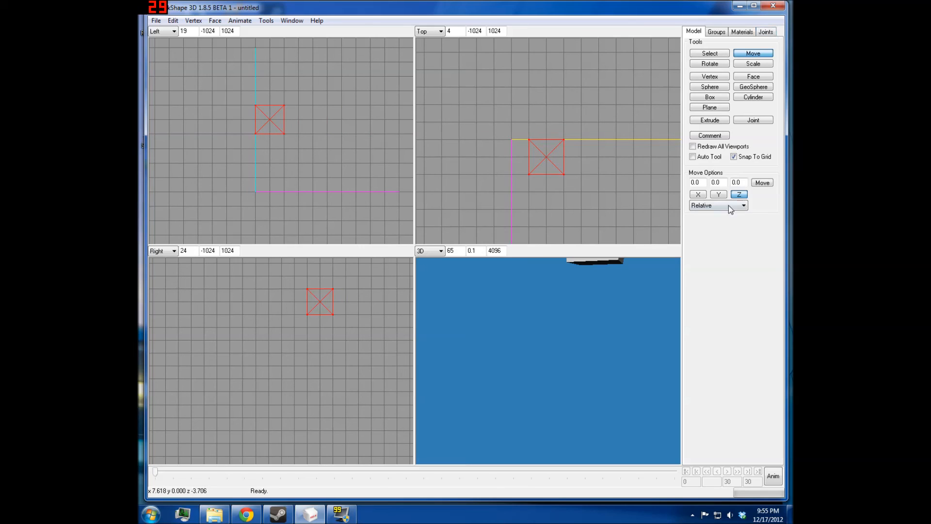
# - Re-enable all axes and move the cube to absolute position 0, 0, 0
pyautogui.click(718, 194)
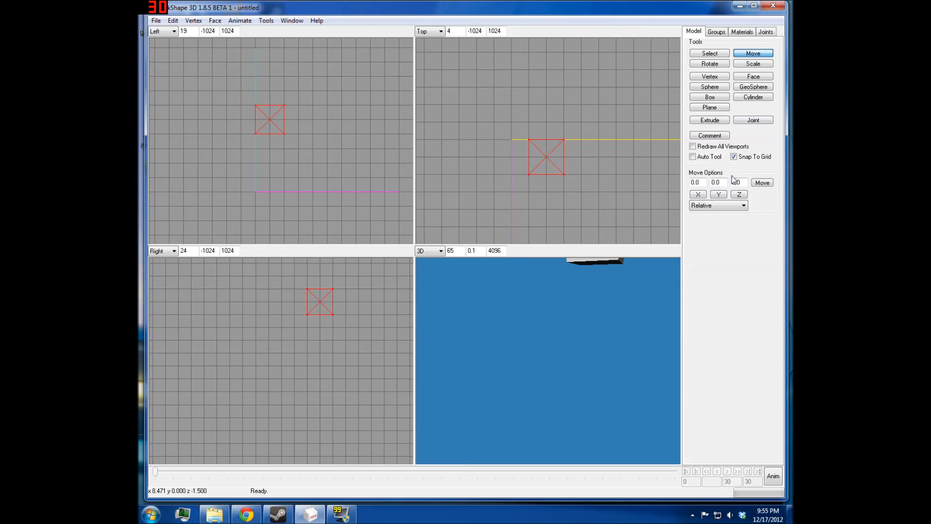
pyautogui.click(743, 204)
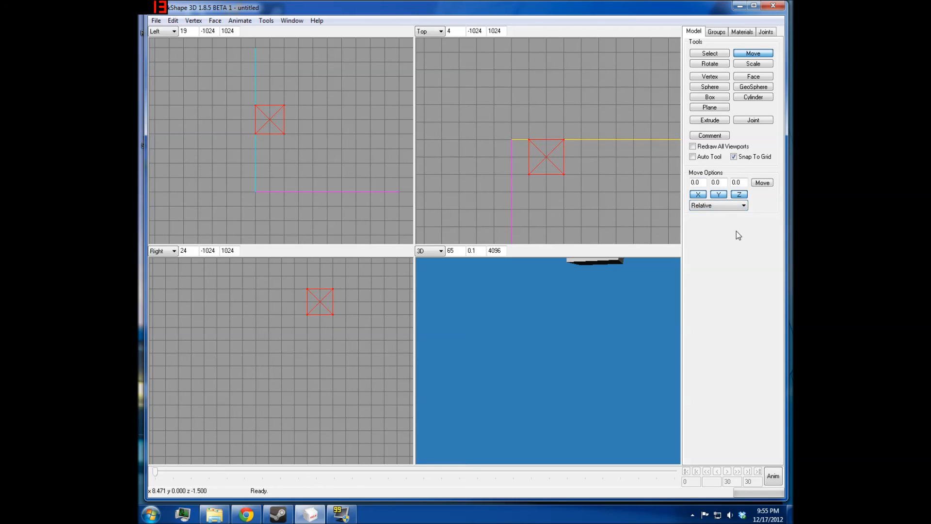
pyautogui.click(743, 204)
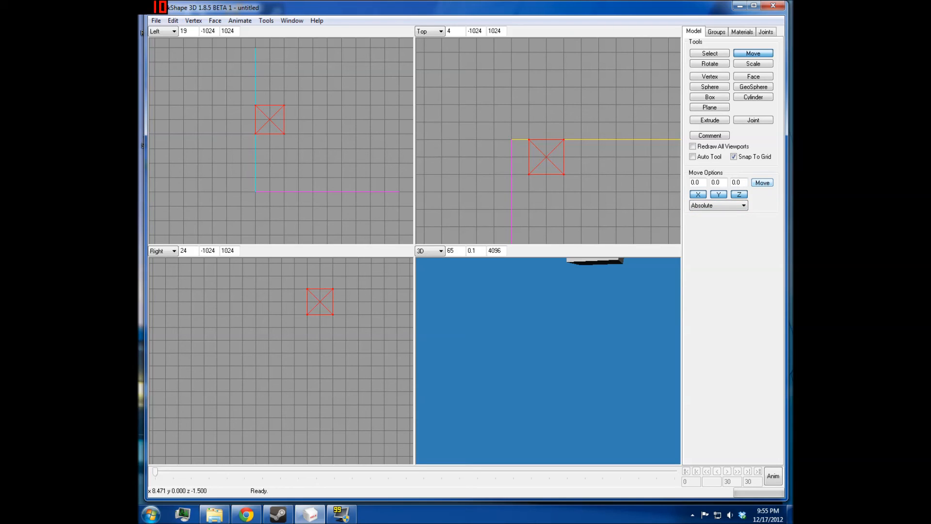
pyautogui.click(762, 182)
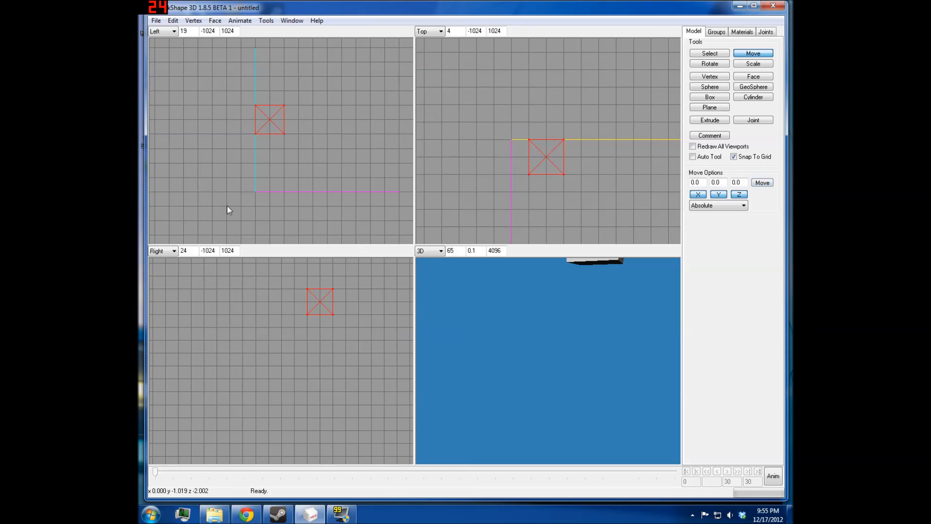
pyautogui.click(762, 182)
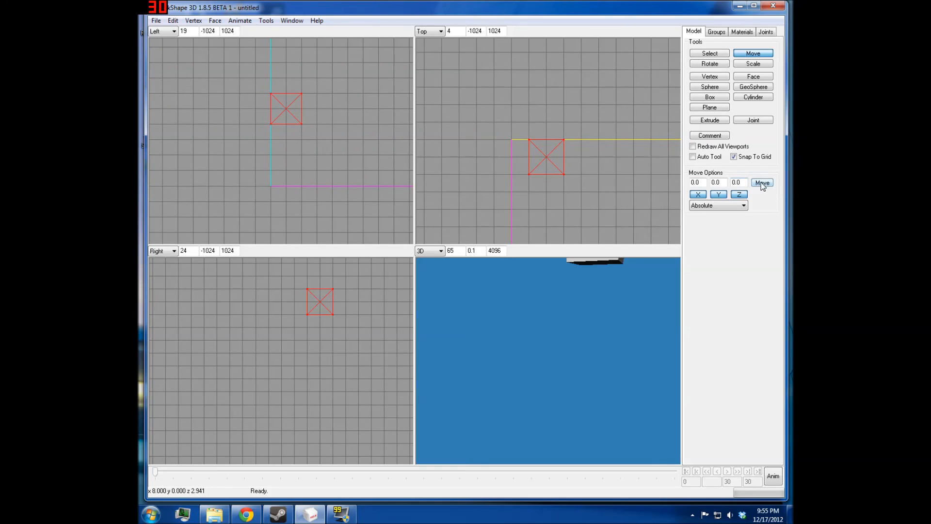
pyautogui.click(763, 182)
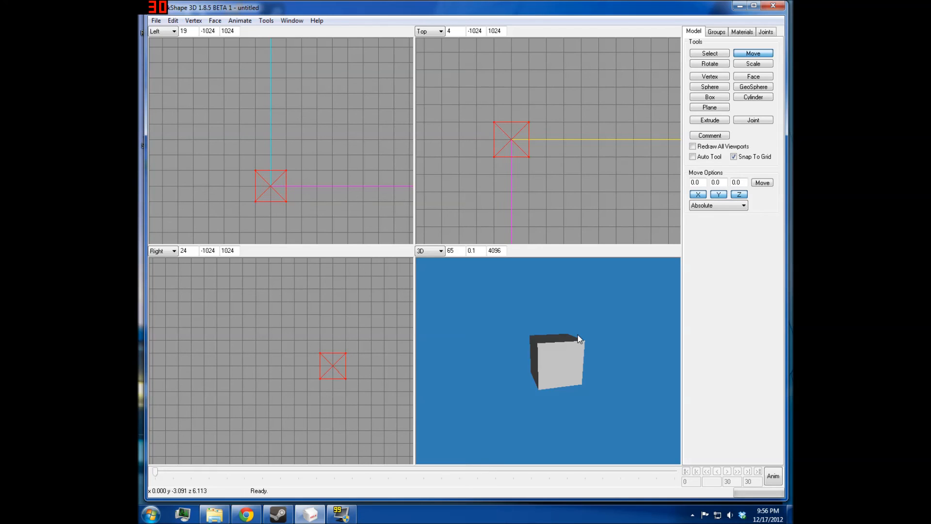
# - Draw a small second box and set the move reference to Center of group: Box04
pyautogui.click(741, 204)
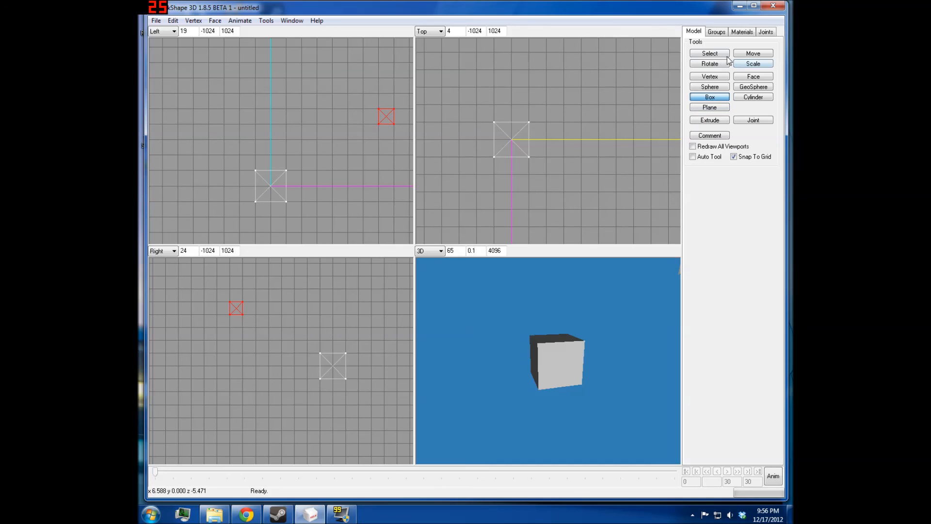
pyautogui.click(752, 53)
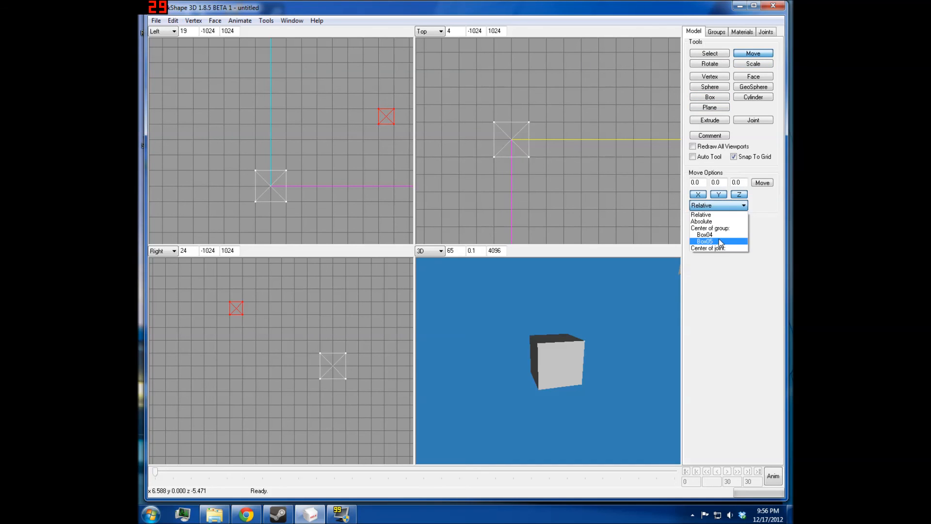
pyautogui.click(705, 235)
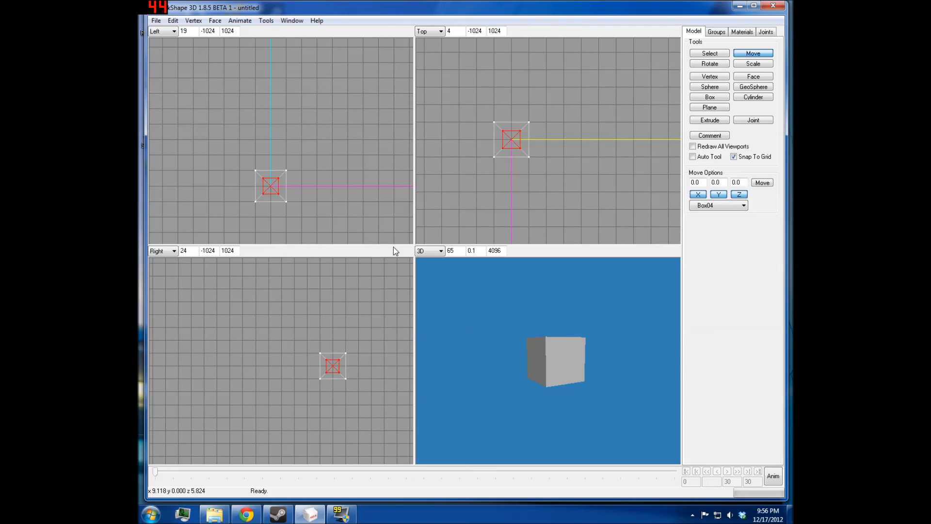
# - Move the small box onto the centre of Box04
pyautogui.click(709, 53)
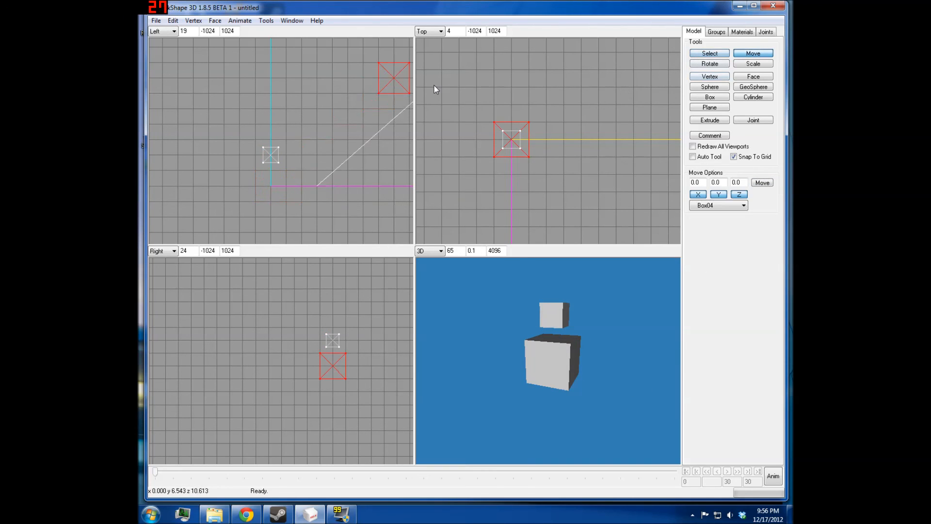
pyautogui.click(709, 52)
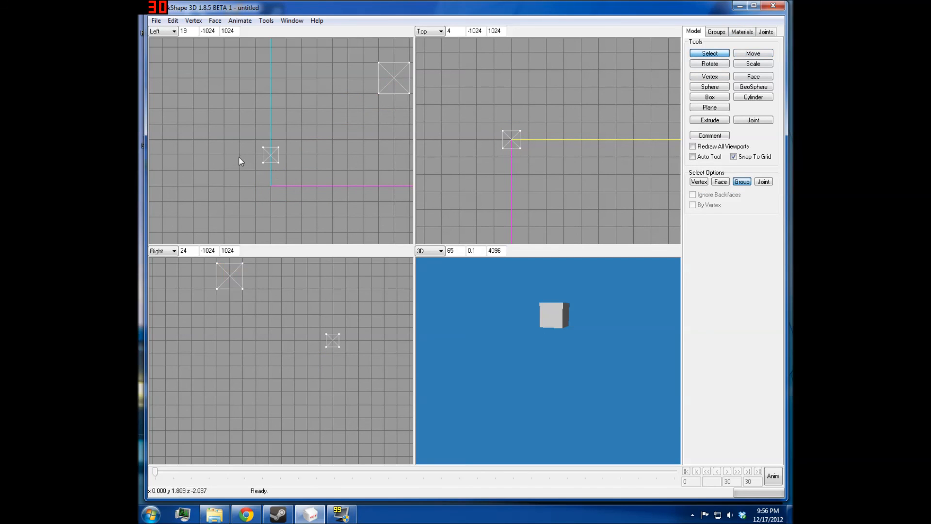
pyautogui.click(752, 53)
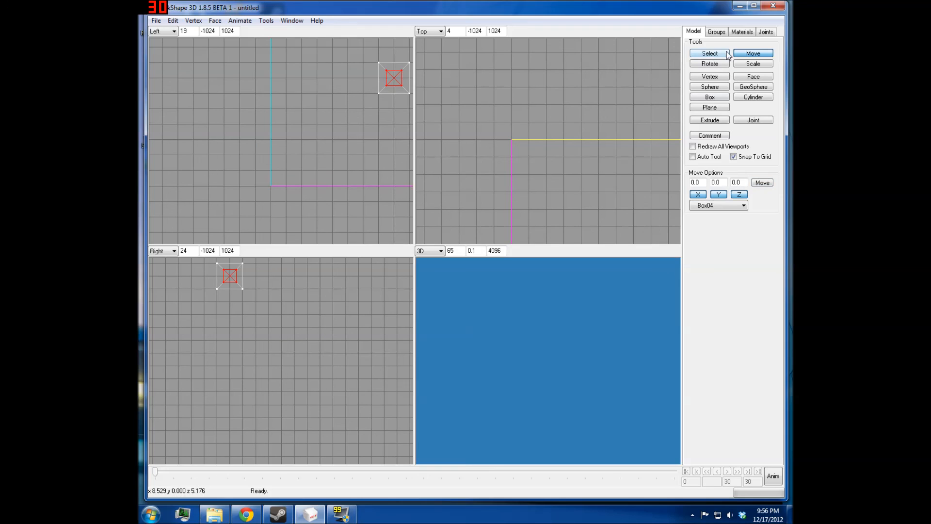
pyautogui.click(708, 53)
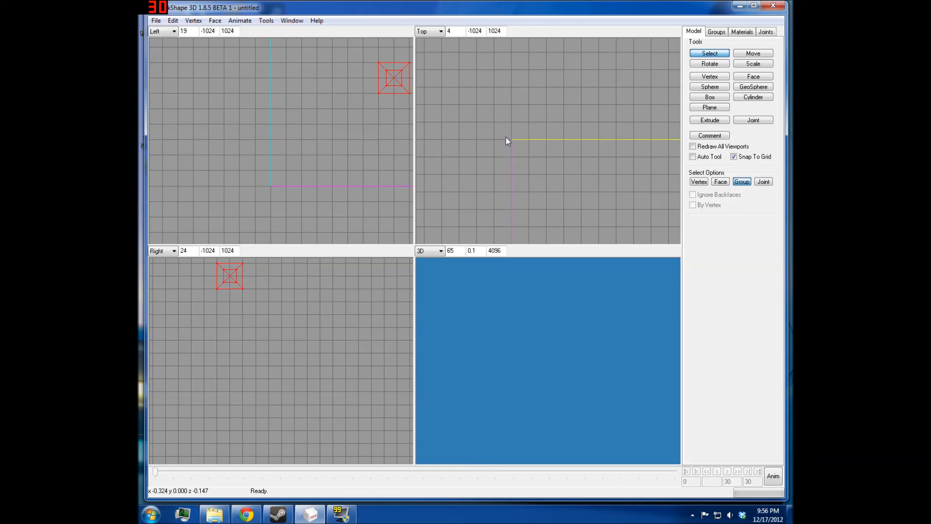
# - Set Move Options to Relative and draw a new box in the left view
pyautogui.click(752, 53)
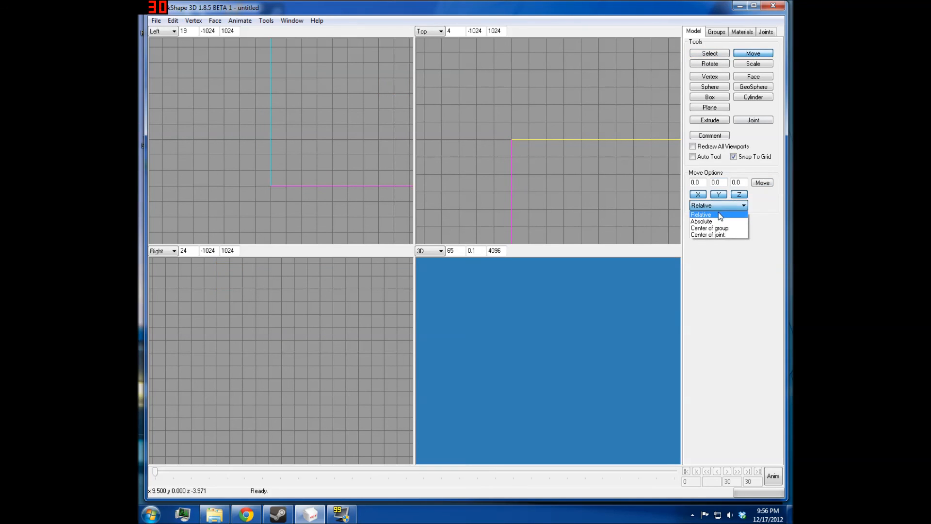
pyautogui.click(701, 214)
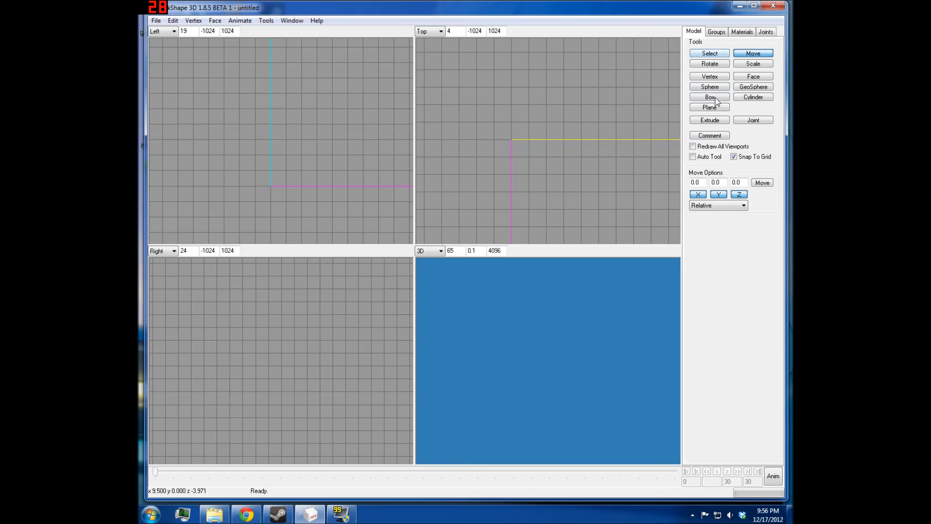
pyautogui.click(709, 97)
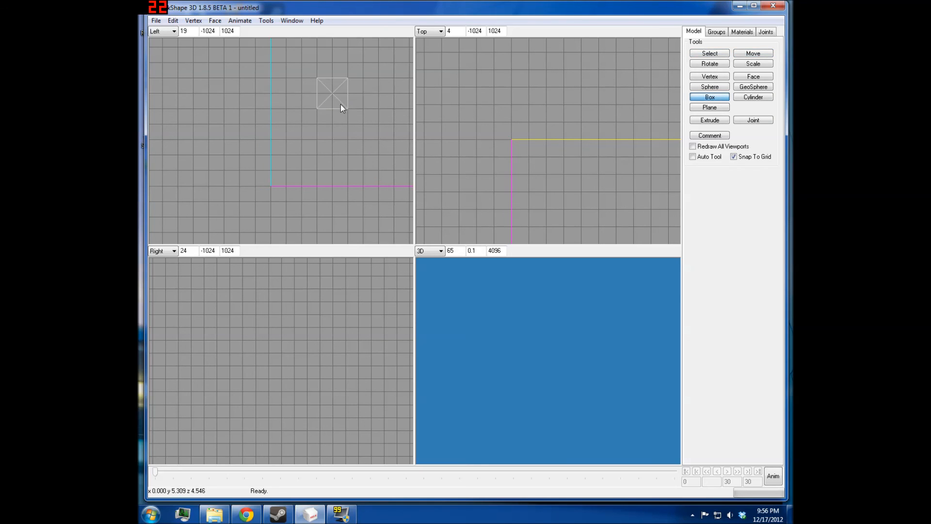
pyautogui.click(709, 63)
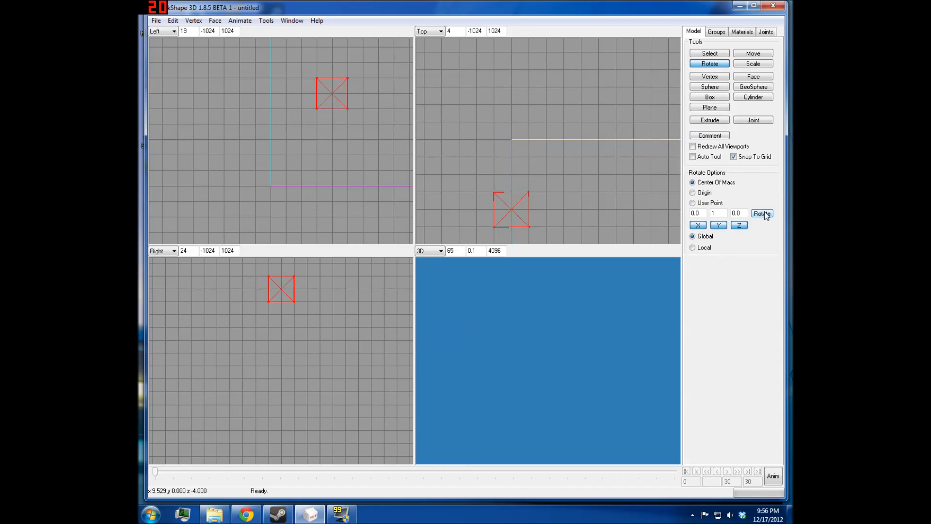
# - Nudge the box repeatedly by relative offsets such as 1,1,0 and -1,-1,1
pyautogui.click(752, 53)
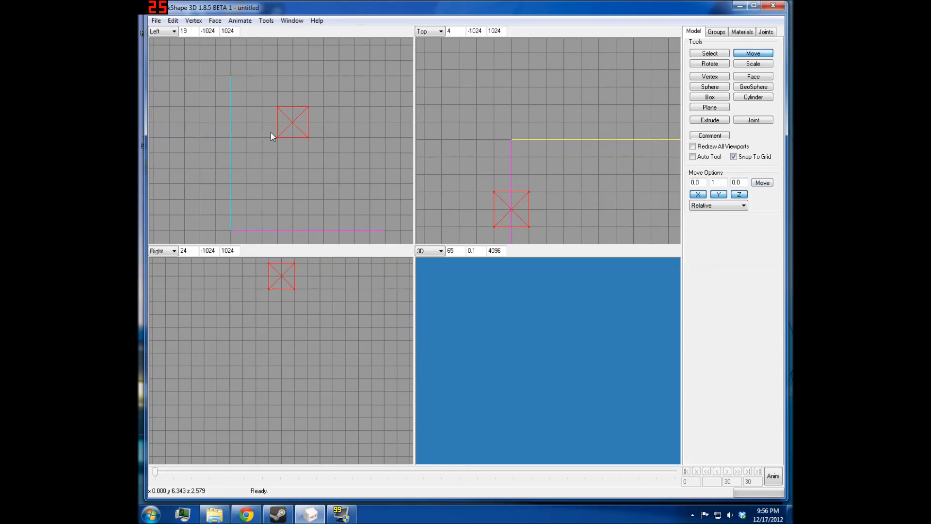
pyautogui.click(762, 182)
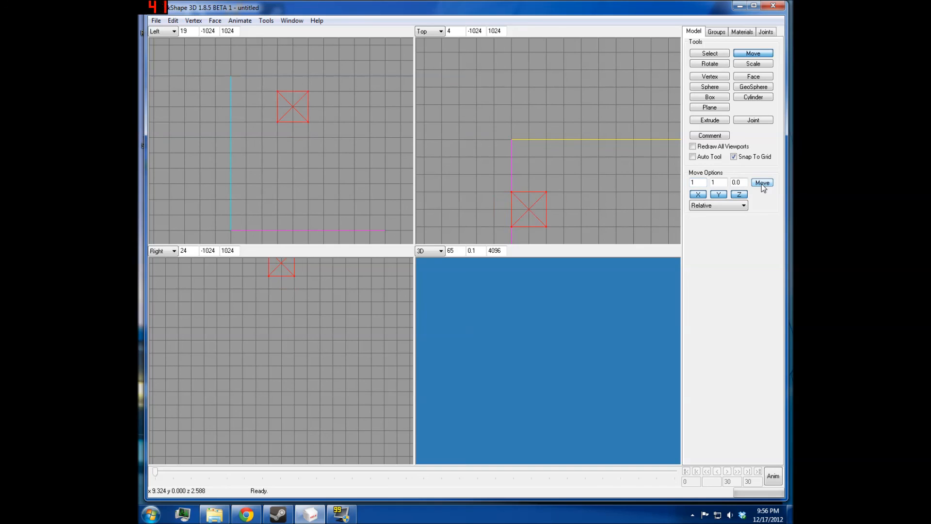
pyautogui.click(761, 182)
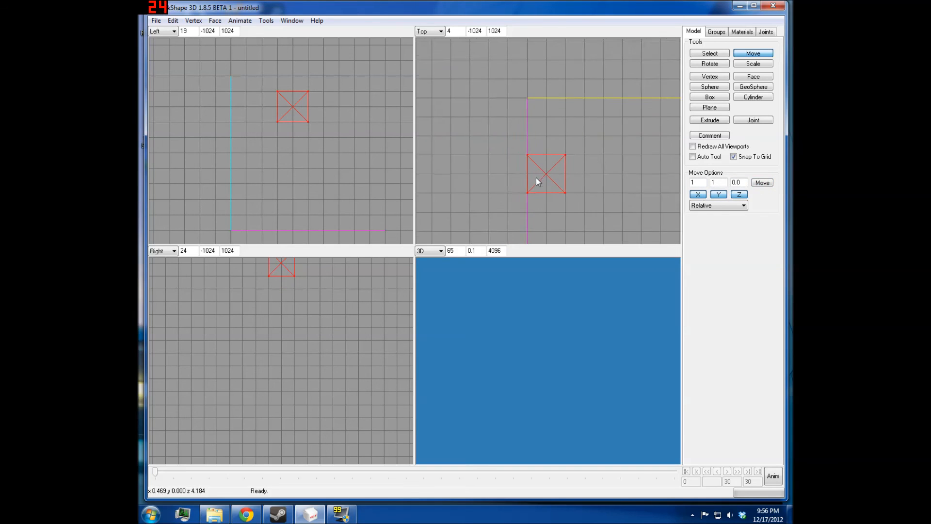
pyautogui.moveTo(545, 174); pyautogui.dragTo(565, 174)
pyautogui.write('1')
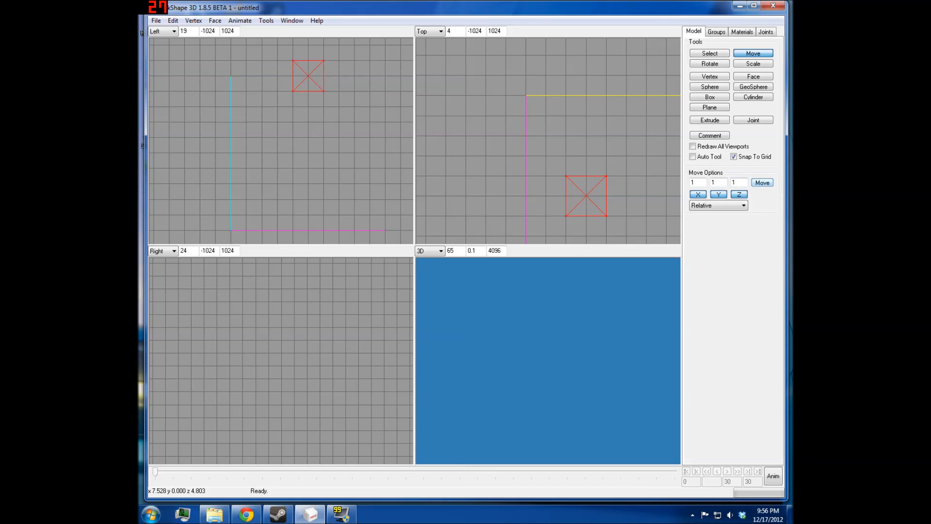
pyautogui.click(738, 182)
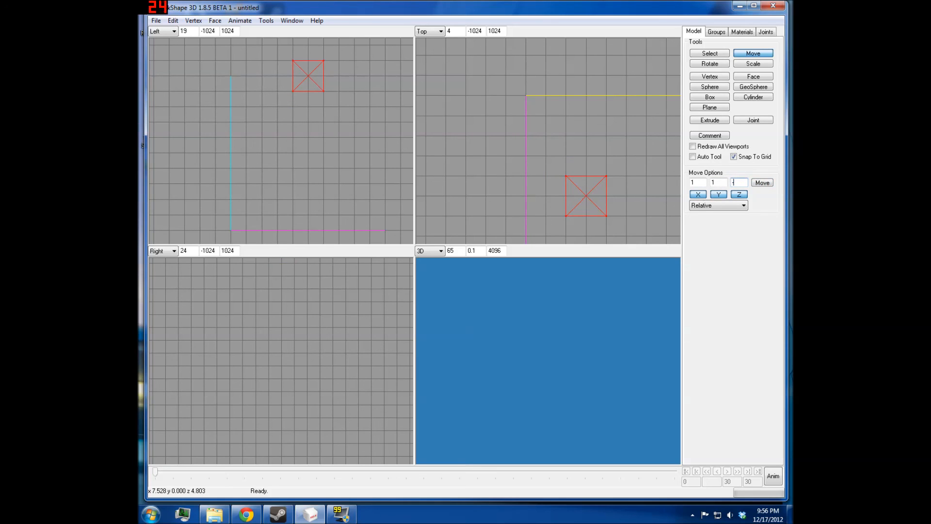
pyautogui.click(762, 183)
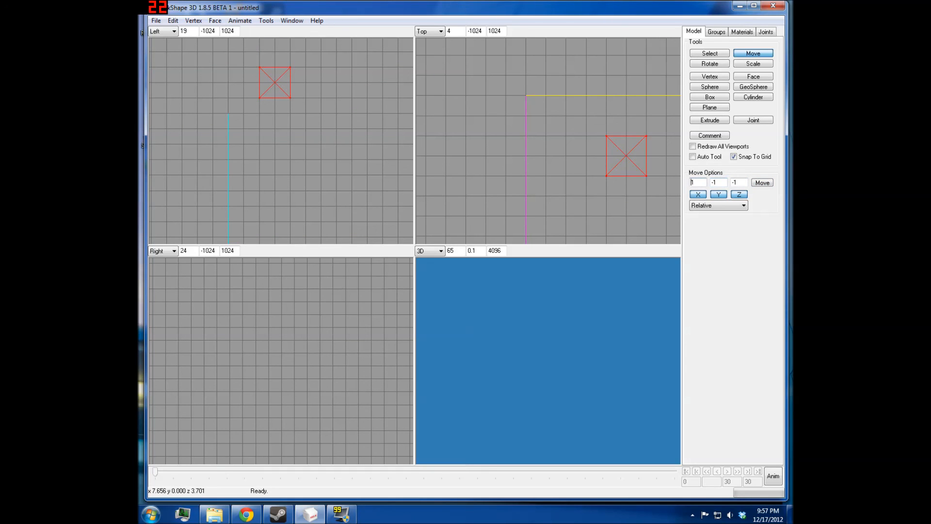
pyautogui.click(761, 182)
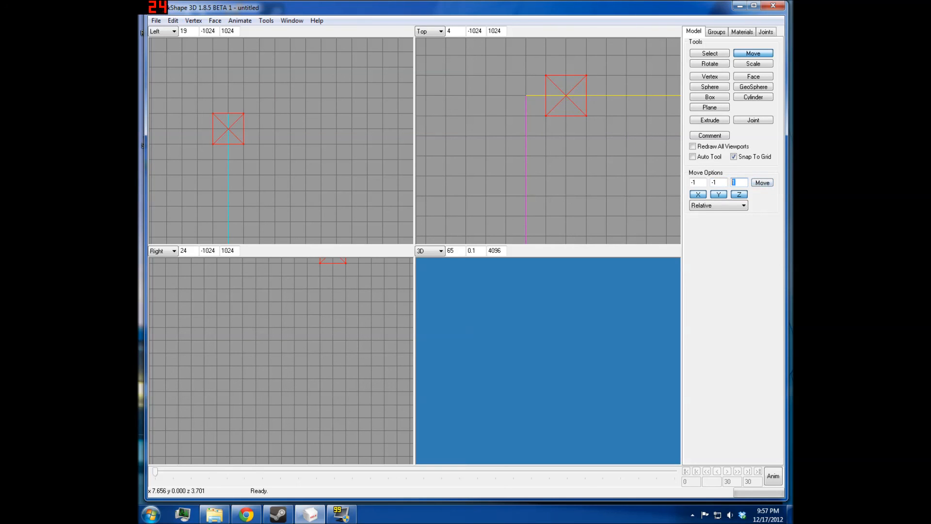
pyautogui.click(762, 182)
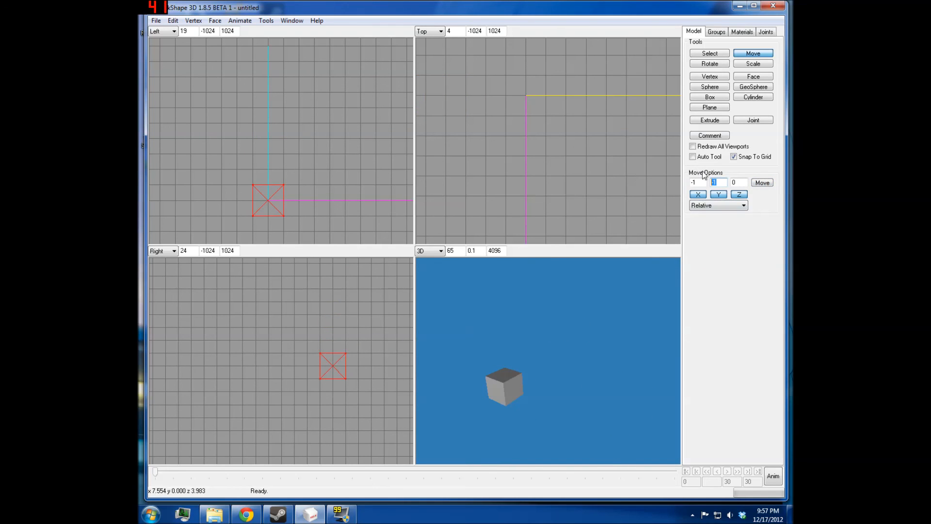
# - Move the box to absolute coordinates 0, 0, 0, then toggle Select and Move tools
pyautogui.click(743, 204)
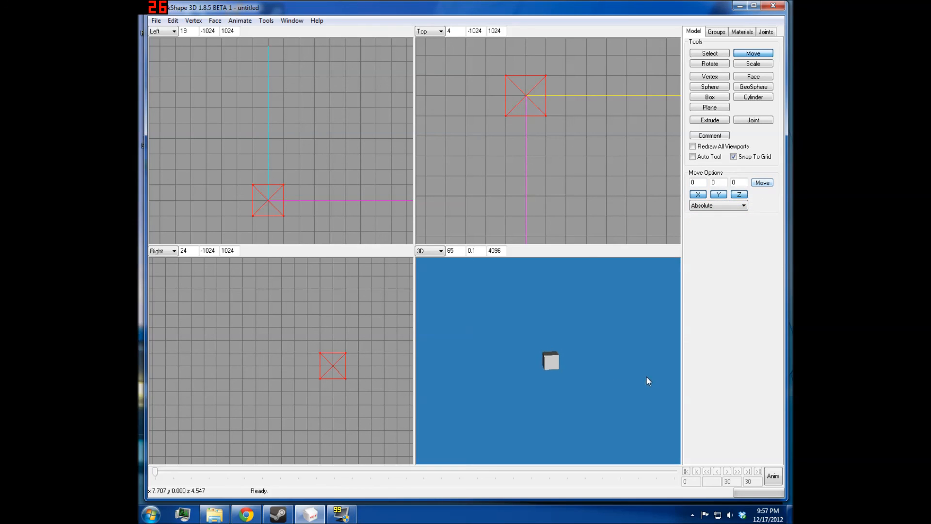
pyautogui.click(709, 53)
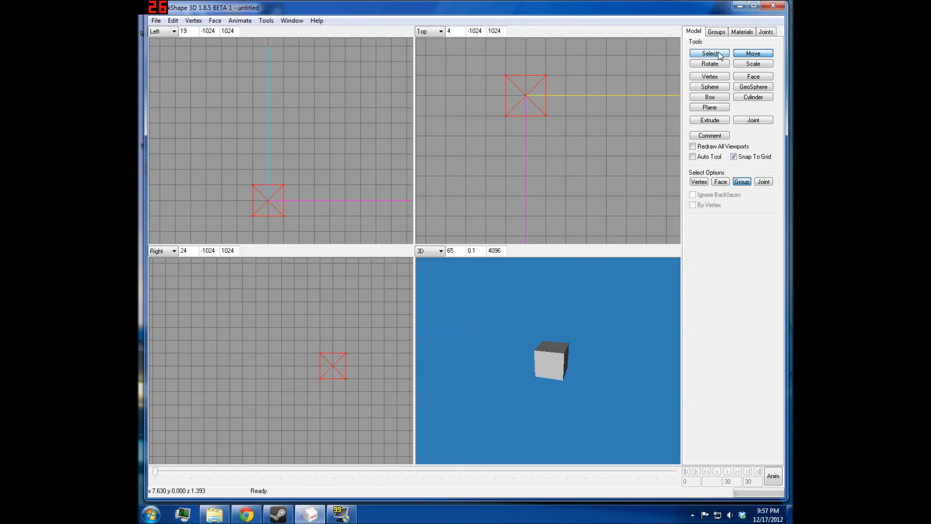
pyautogui.click(752, 53)
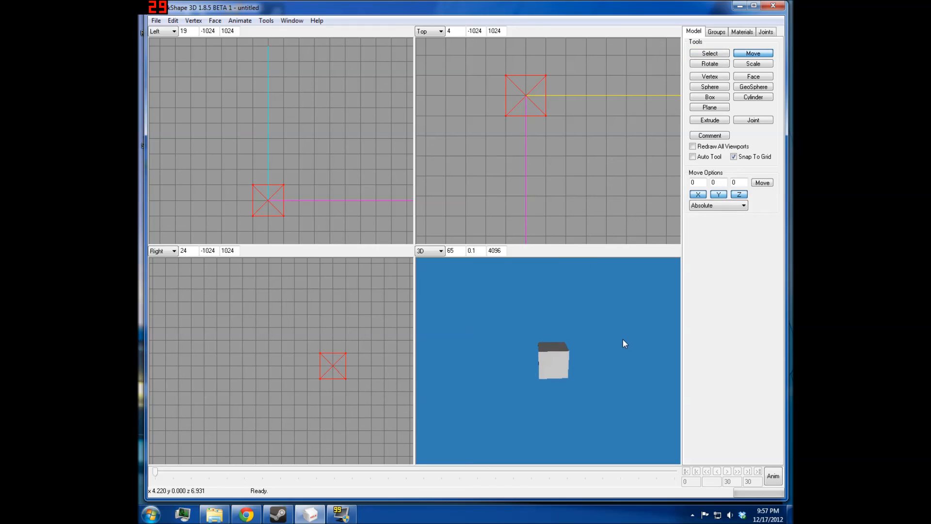